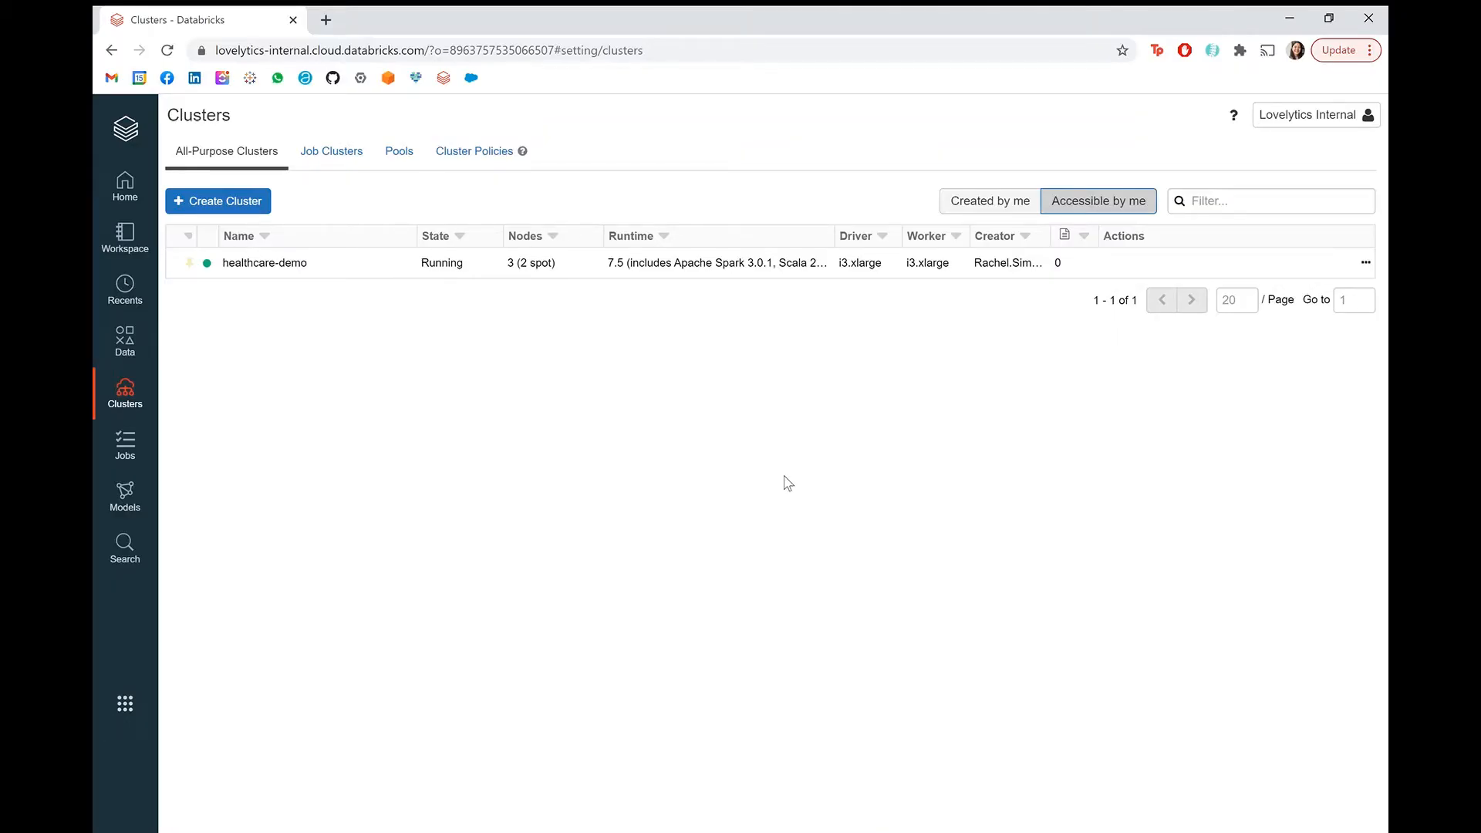
mouse_move(262, 337)
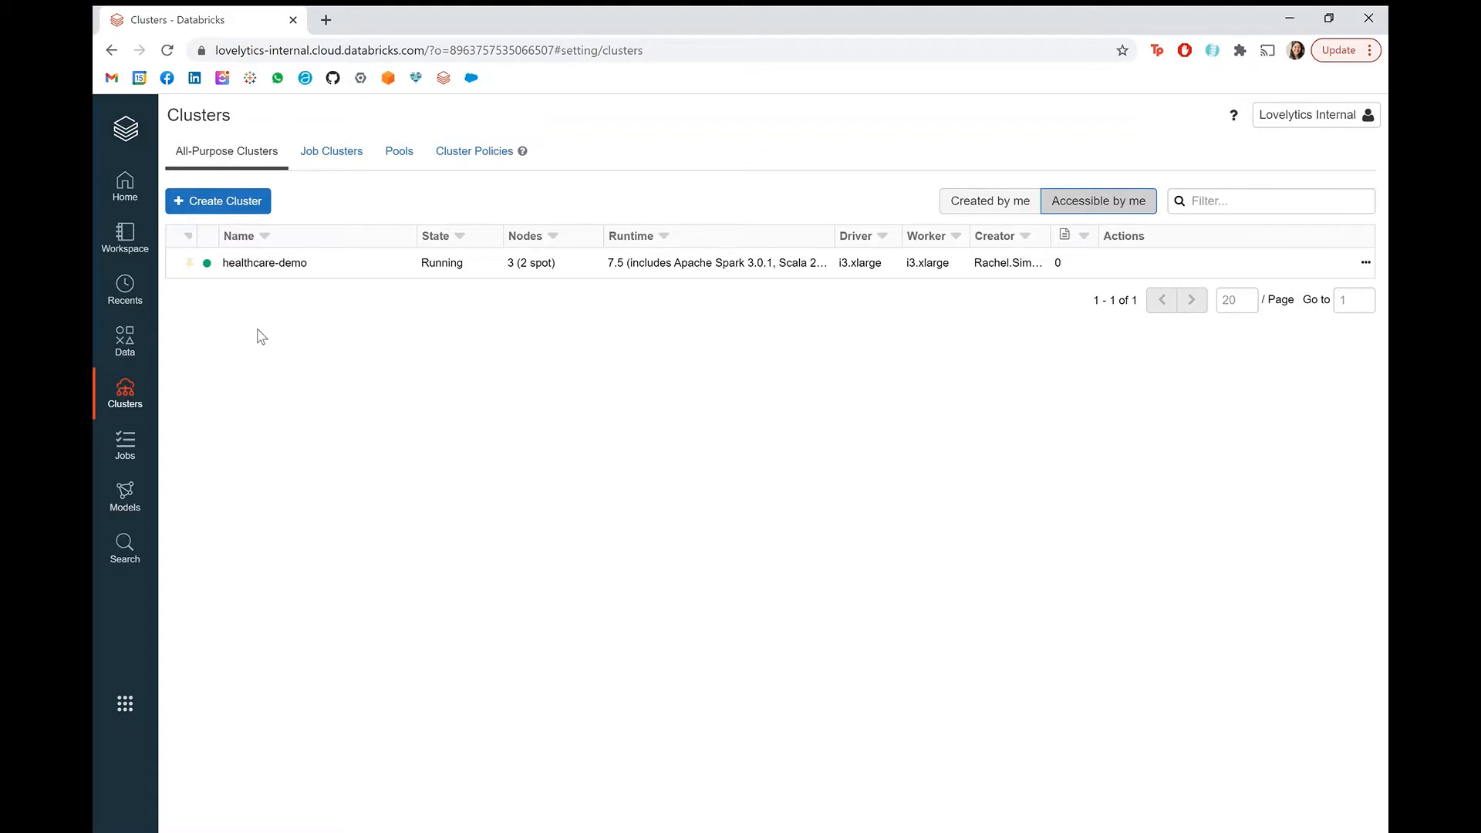
Step: View the healthcare_clinic table's 24-column schema and sample patient rows from the Data sidebar
left_click(123, 339)
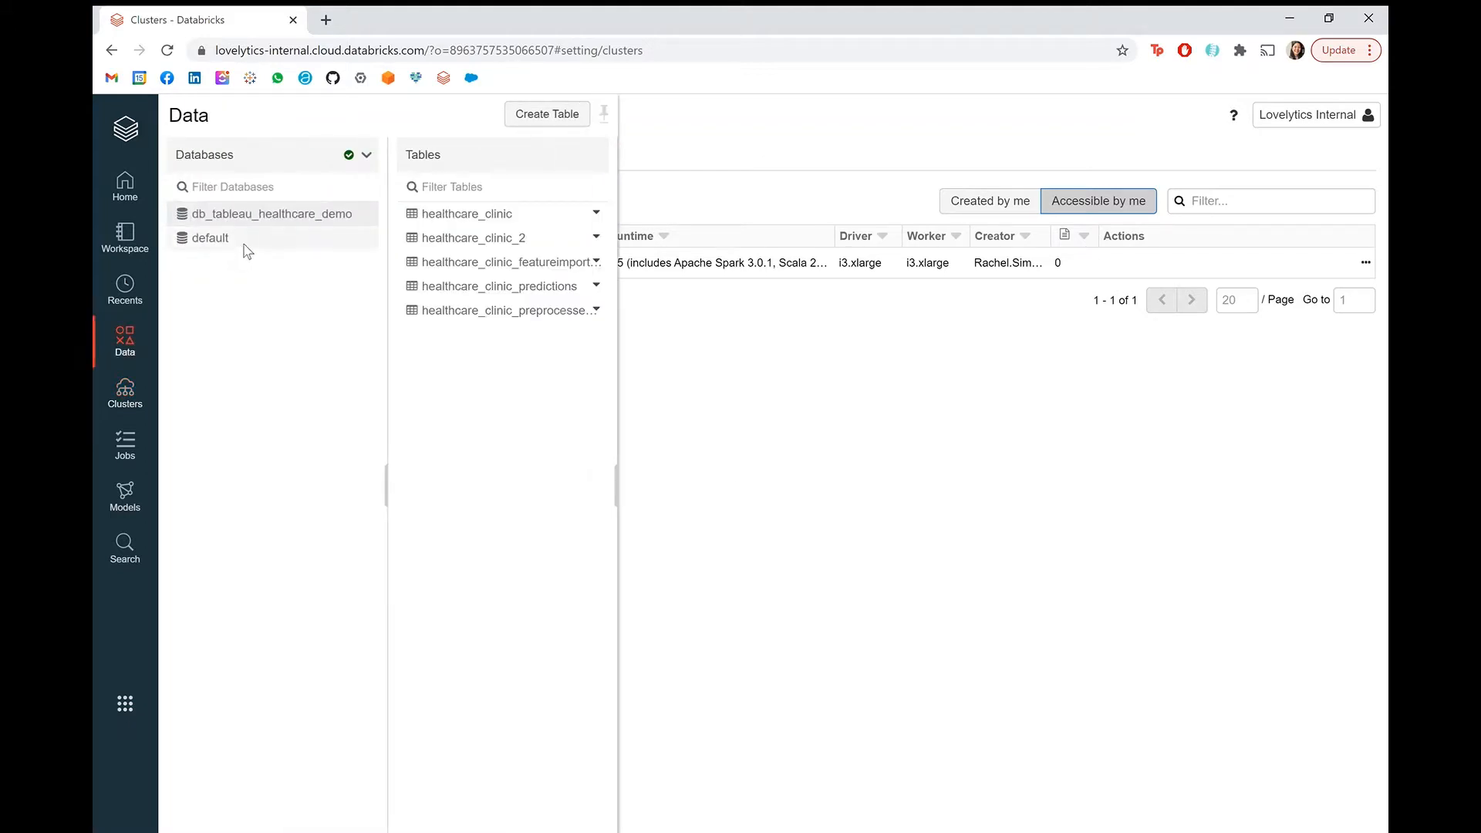
left_click(465, 213)
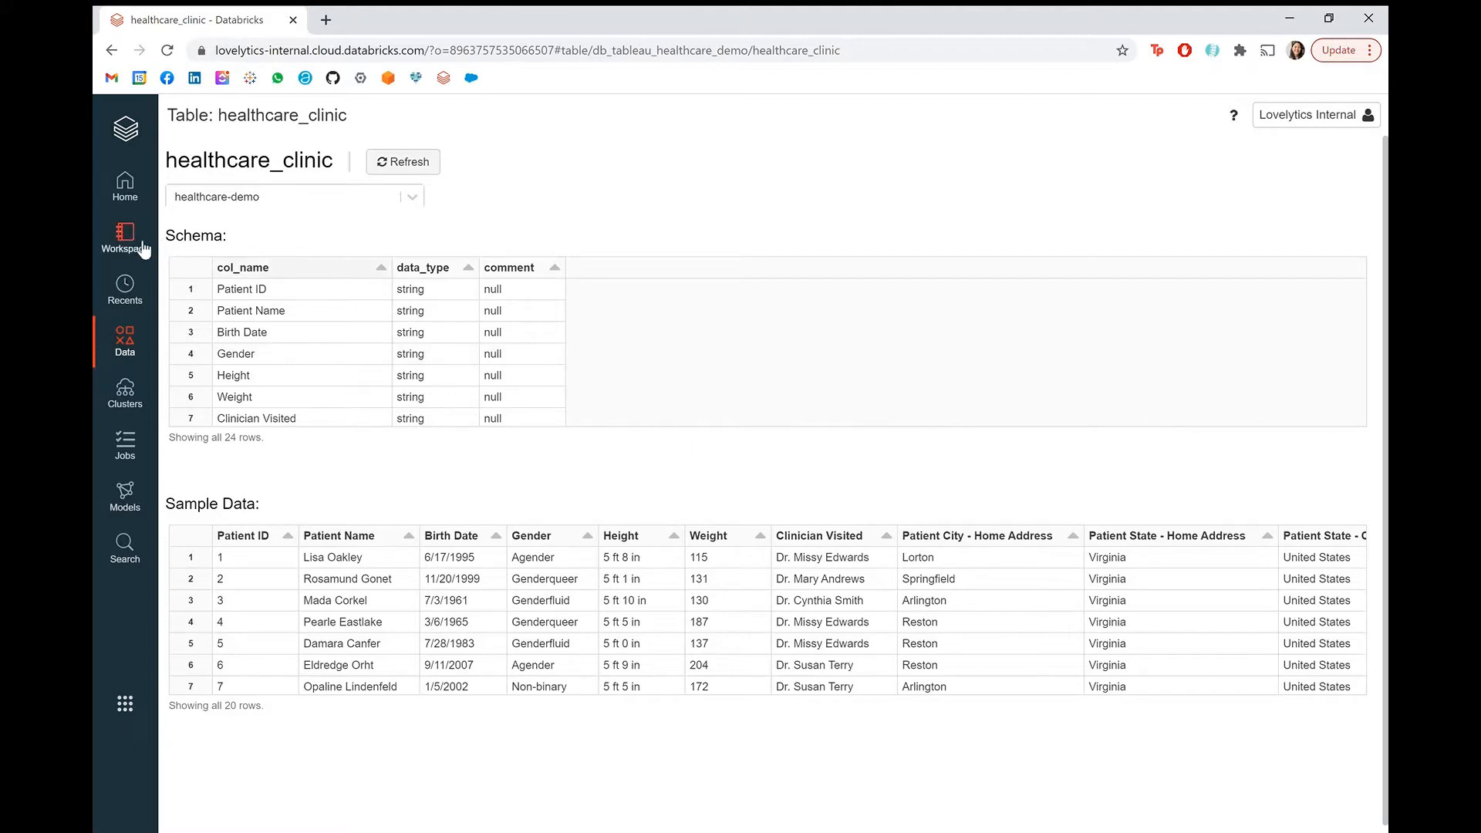
Step: Open the Data Cleaning notebook from Workspace at the delta save cell and bring up its Schedule panel
left_click(123, 238)
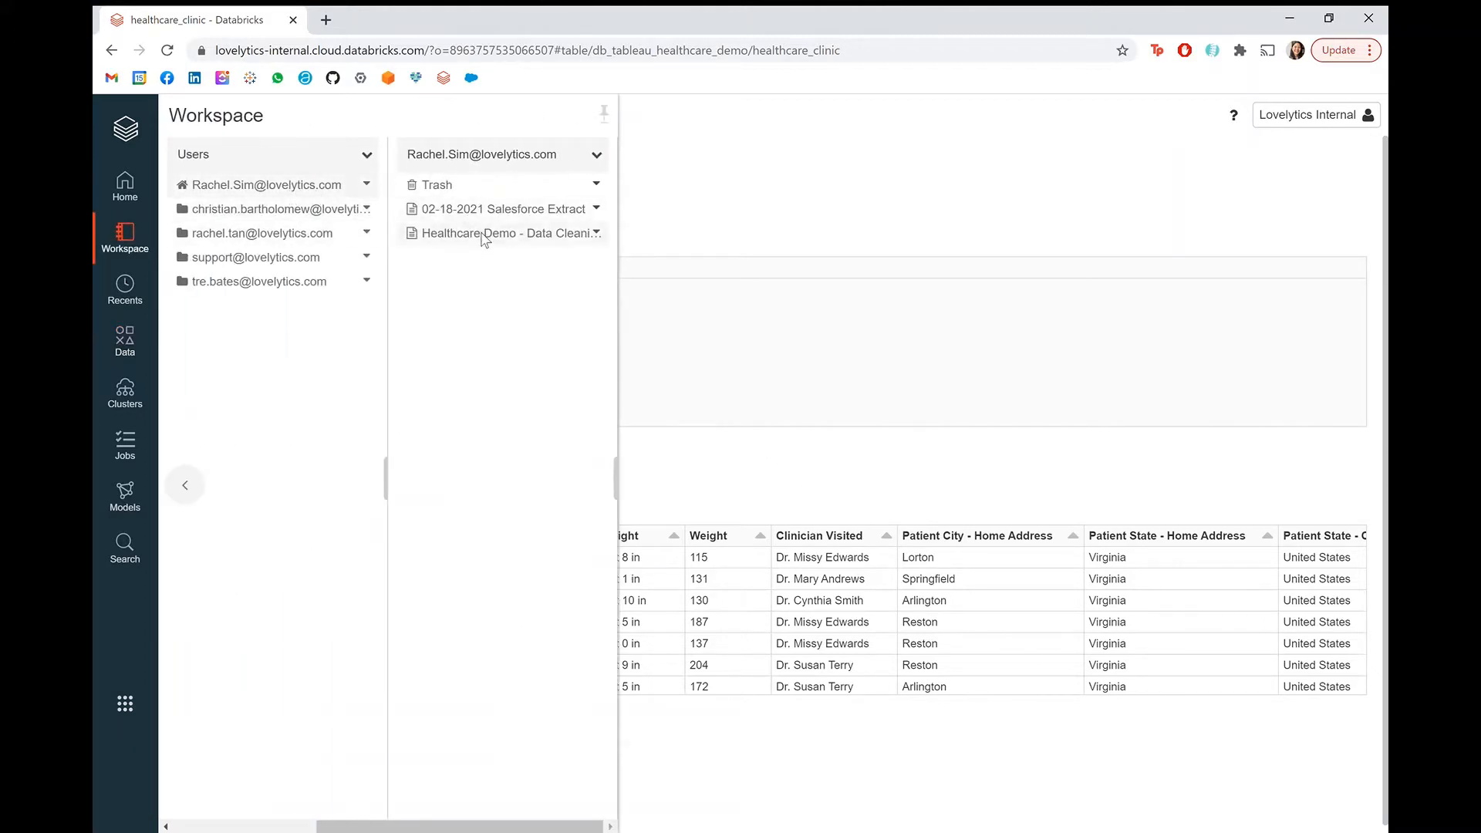
left_click(503, 233)
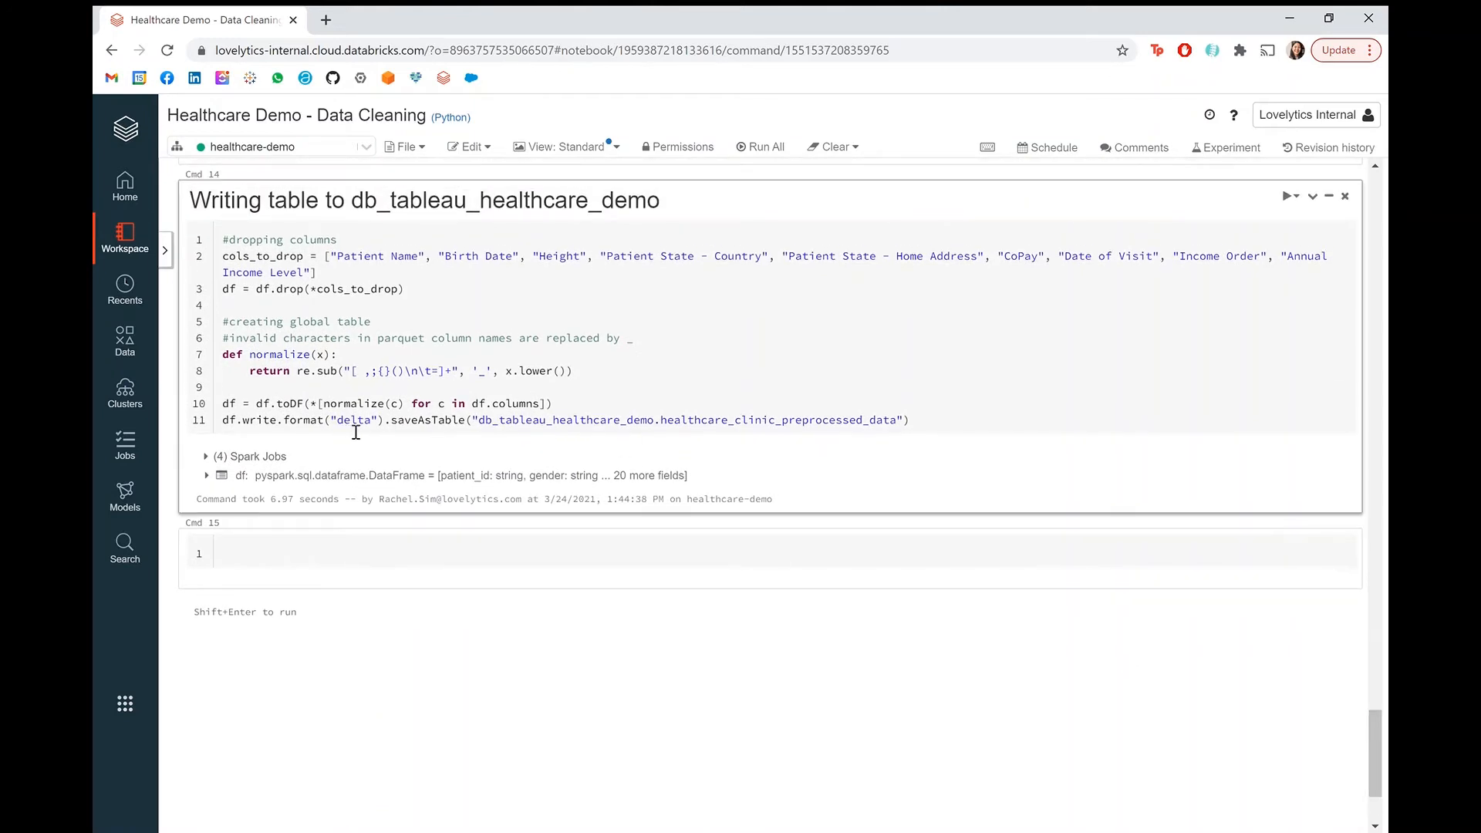
double_click(351, 420)
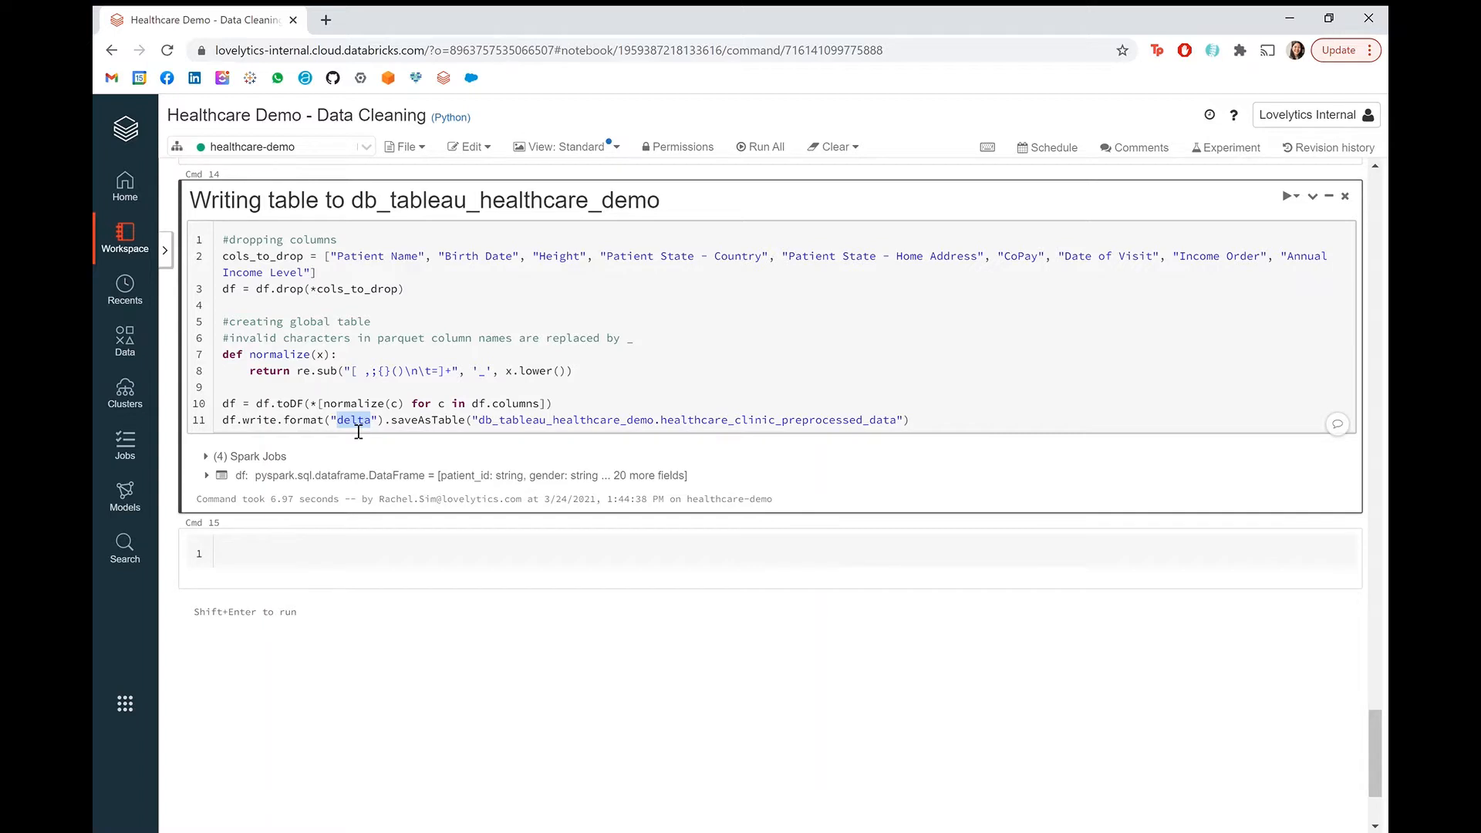
mouse_move(640, 285)
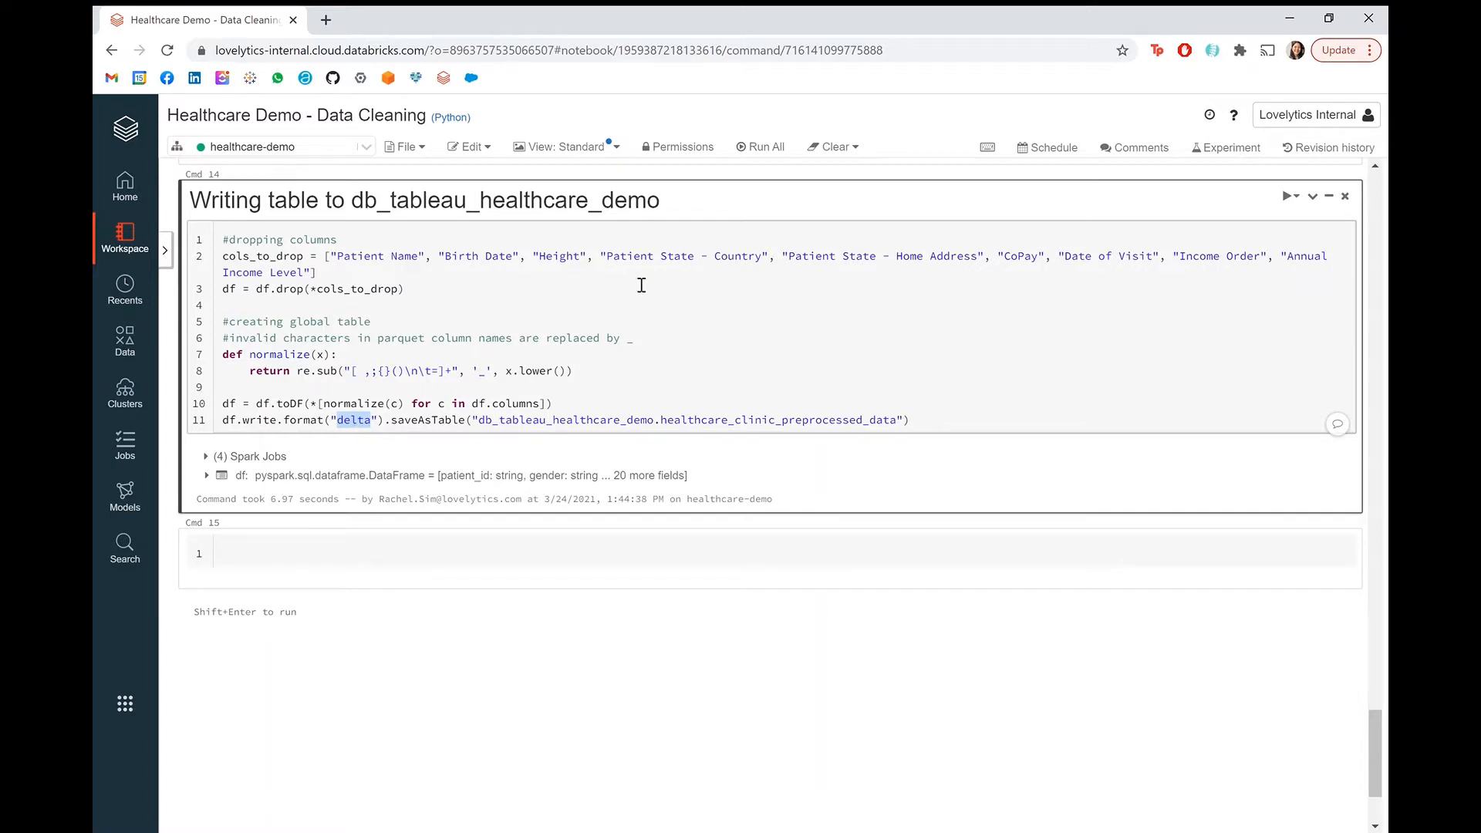
left_click(1051, 147)
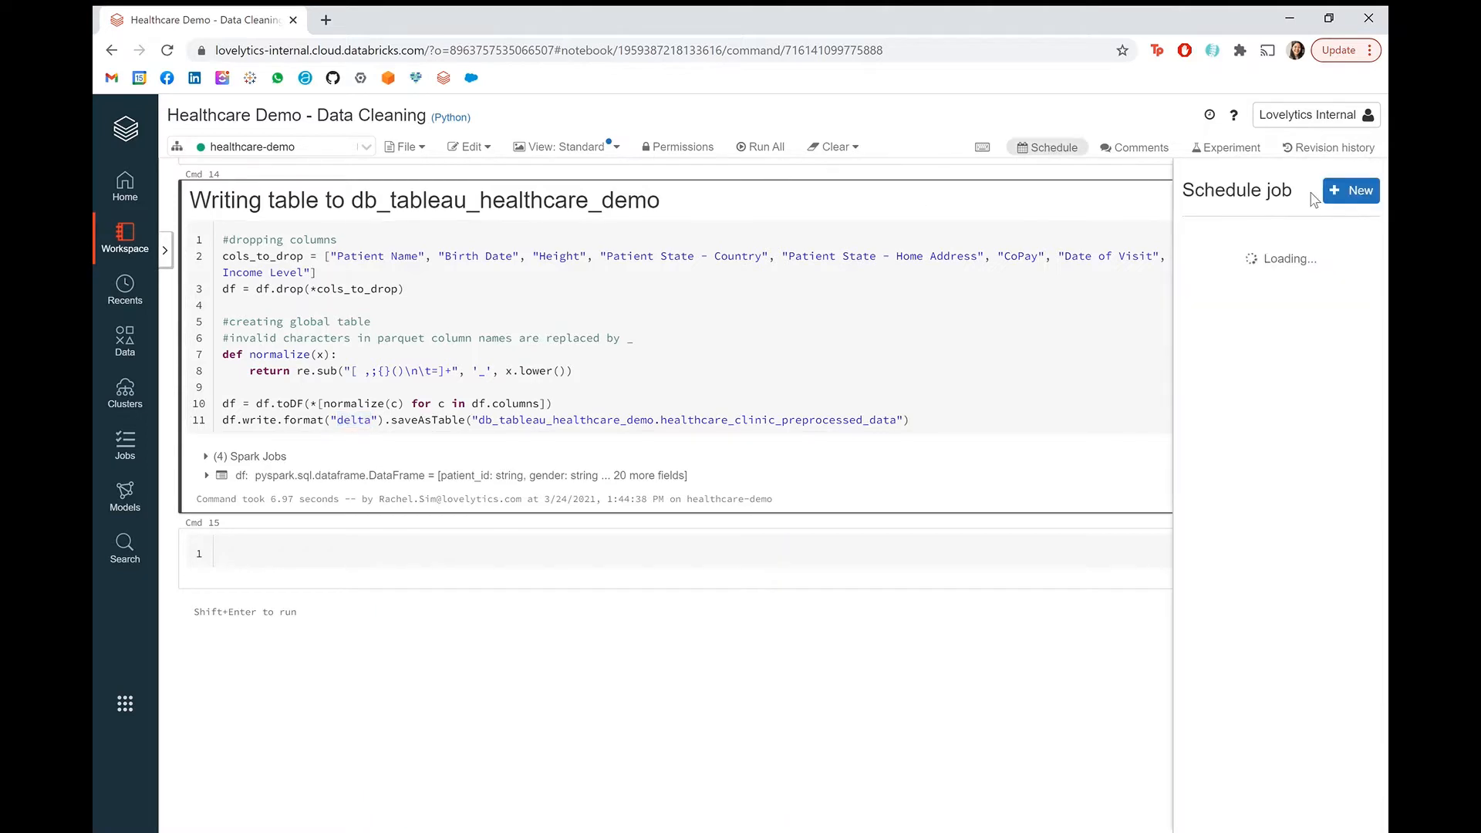
Step: Cancel a new job schedule, then browse Workspace into another user's folder and its healthcare-ML notebook
left_click(1352, 190)
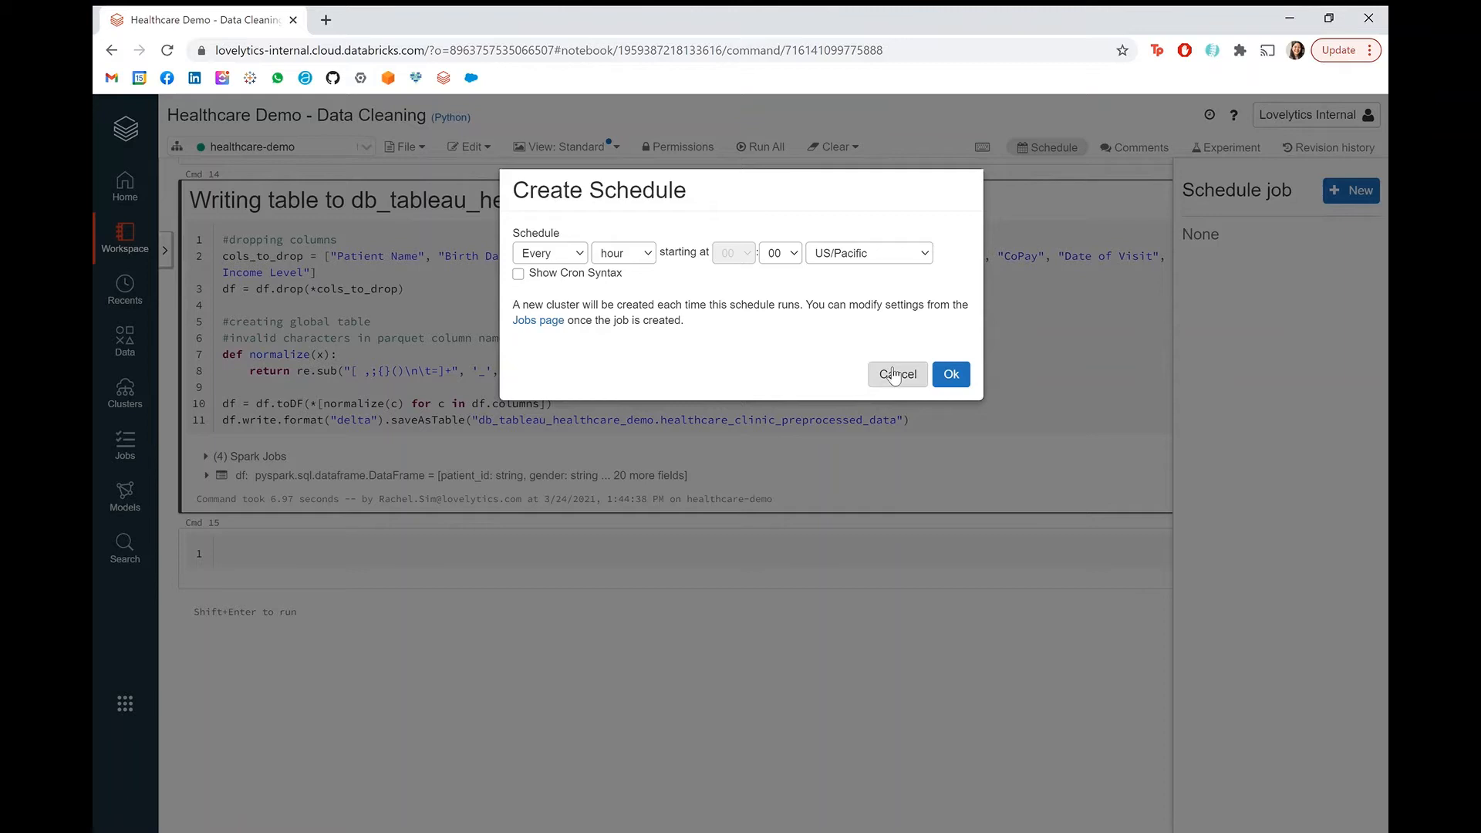
left_click(896, 373)
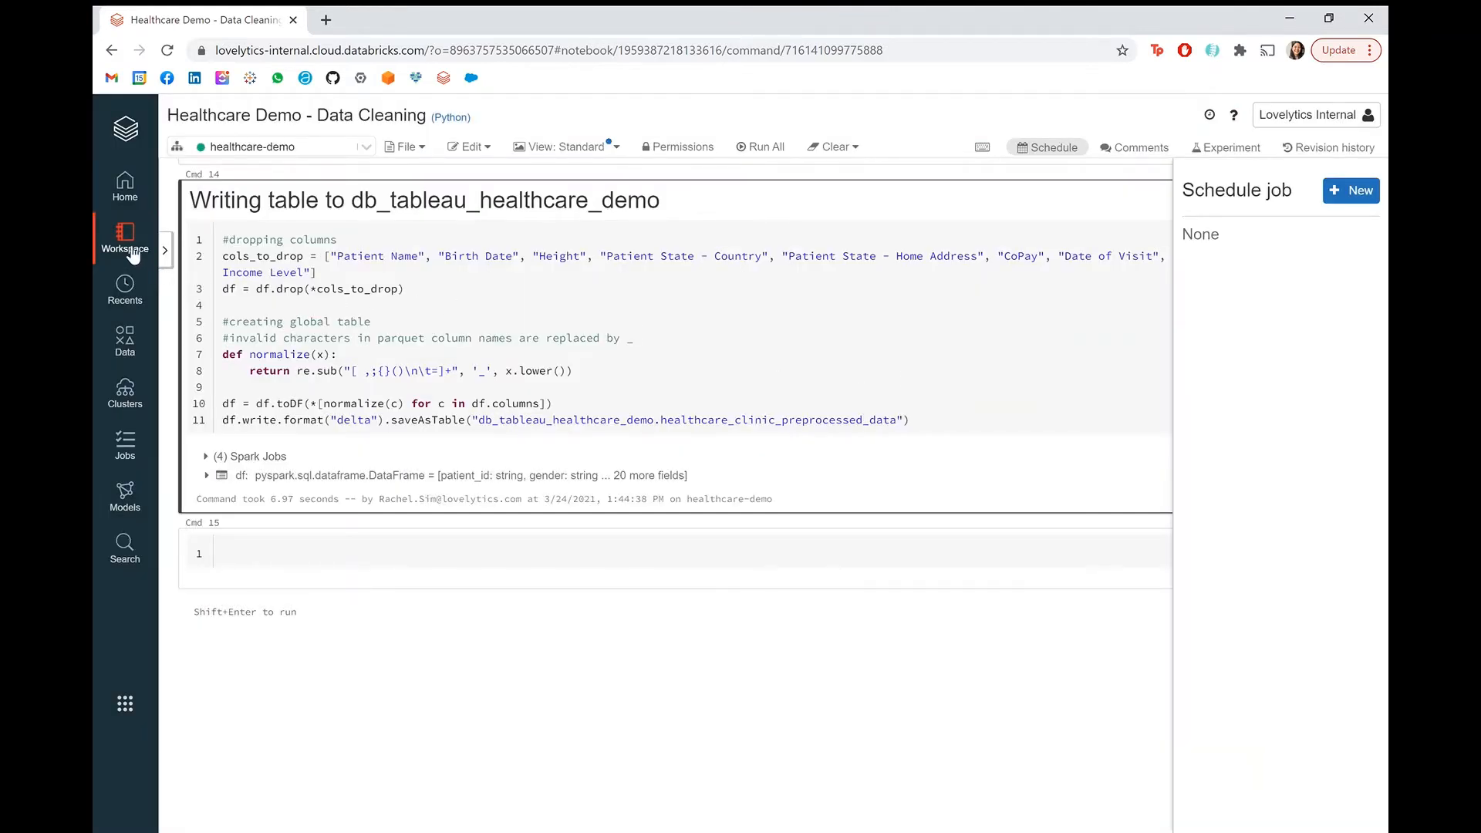
left_click(124, 241)
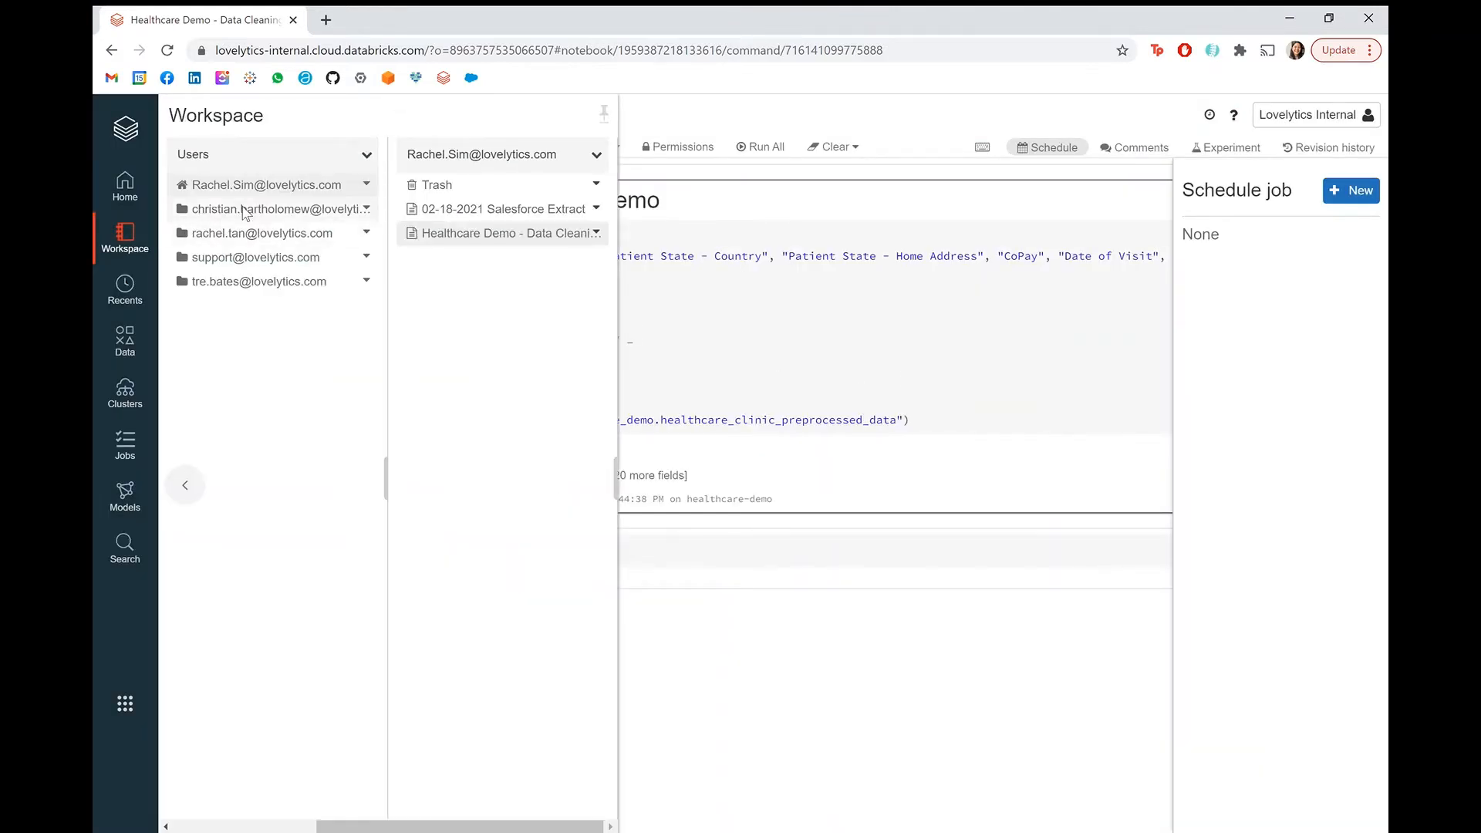
left_click(275, 209)
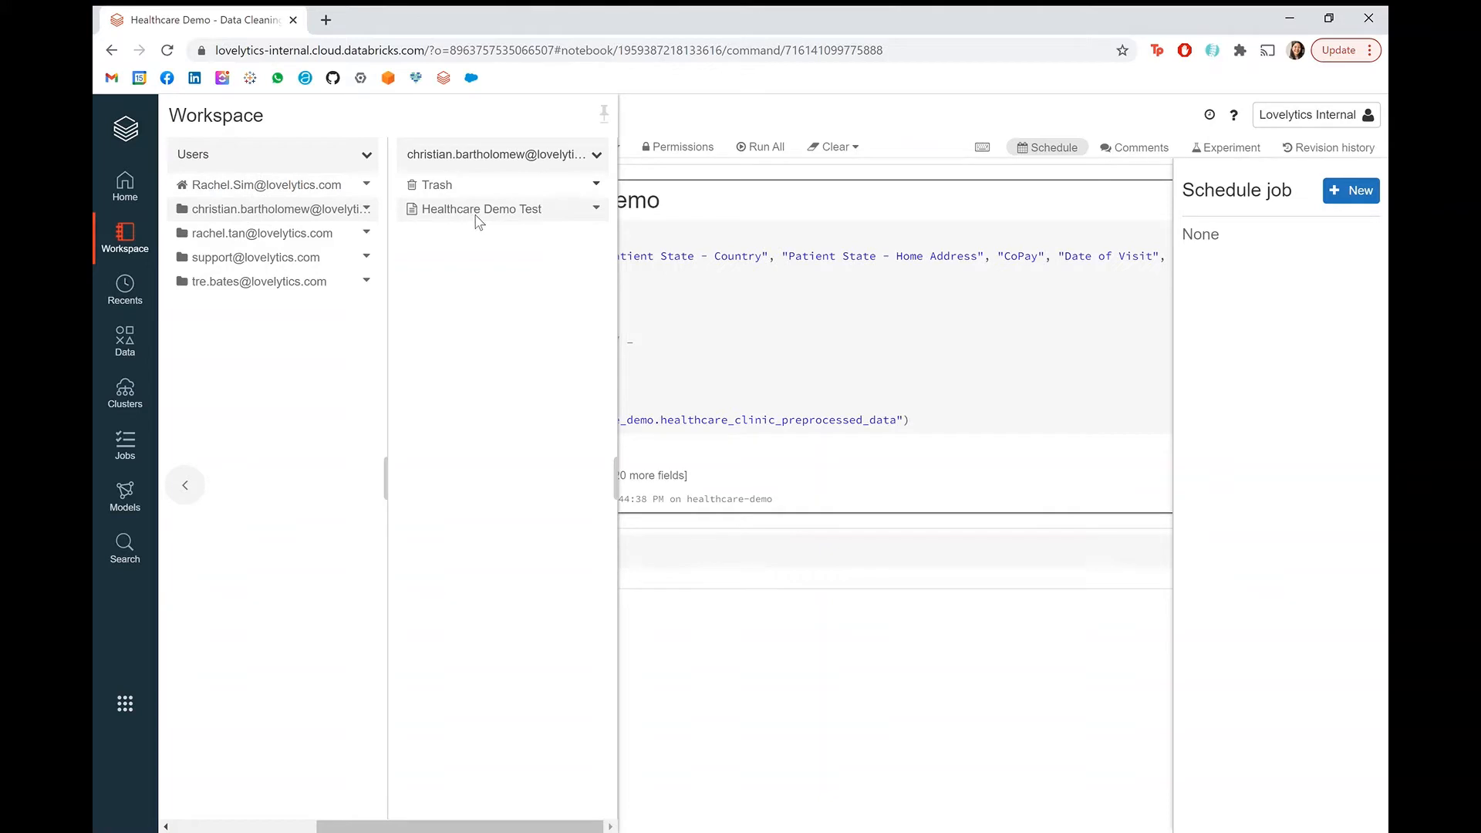
left_click(484, 209)
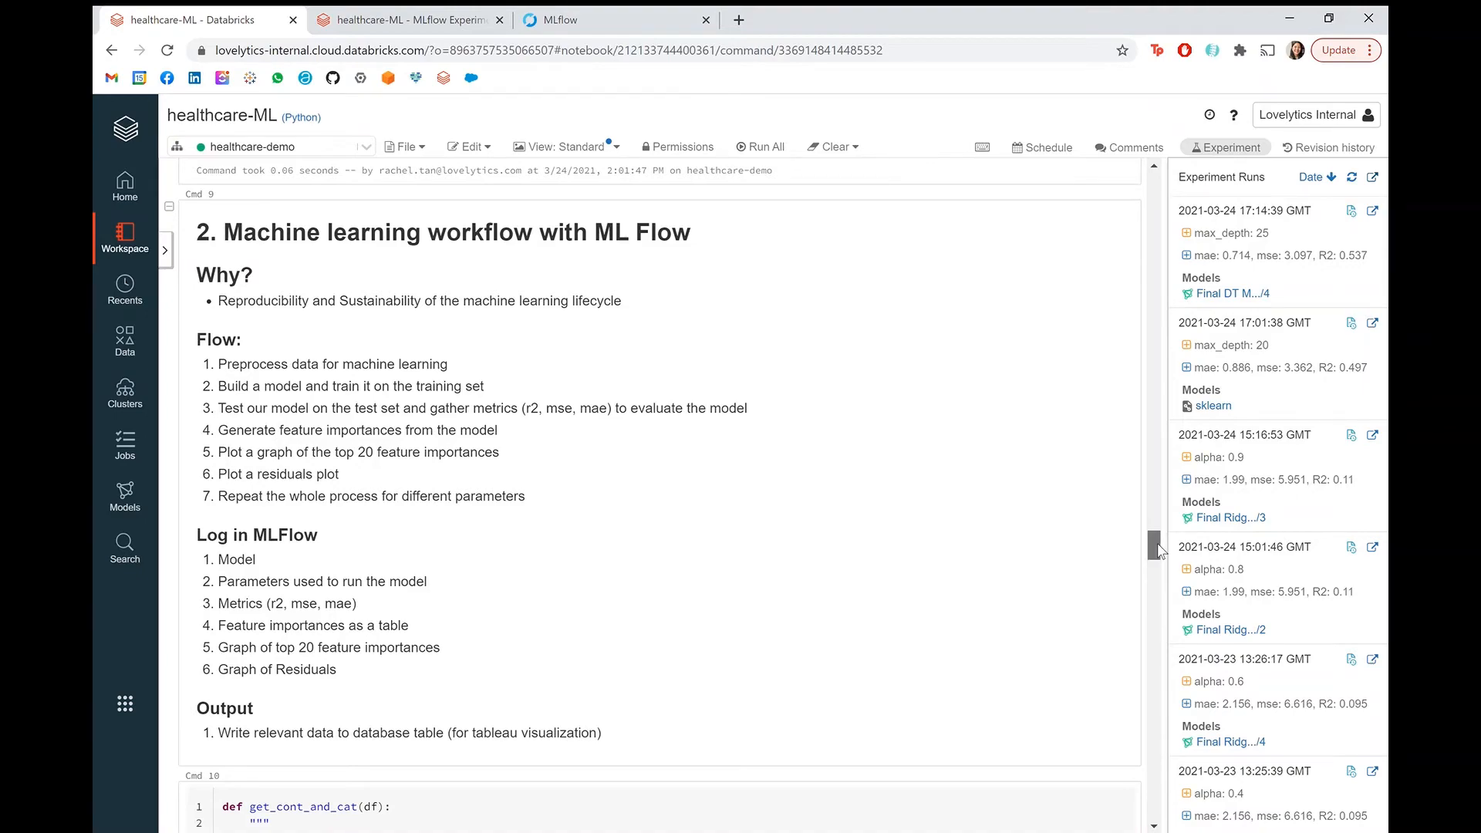
Step: Scroll through the ridge and decision-tree training cells with their metrics, residual plots and feature importances
scroll("down", 3)
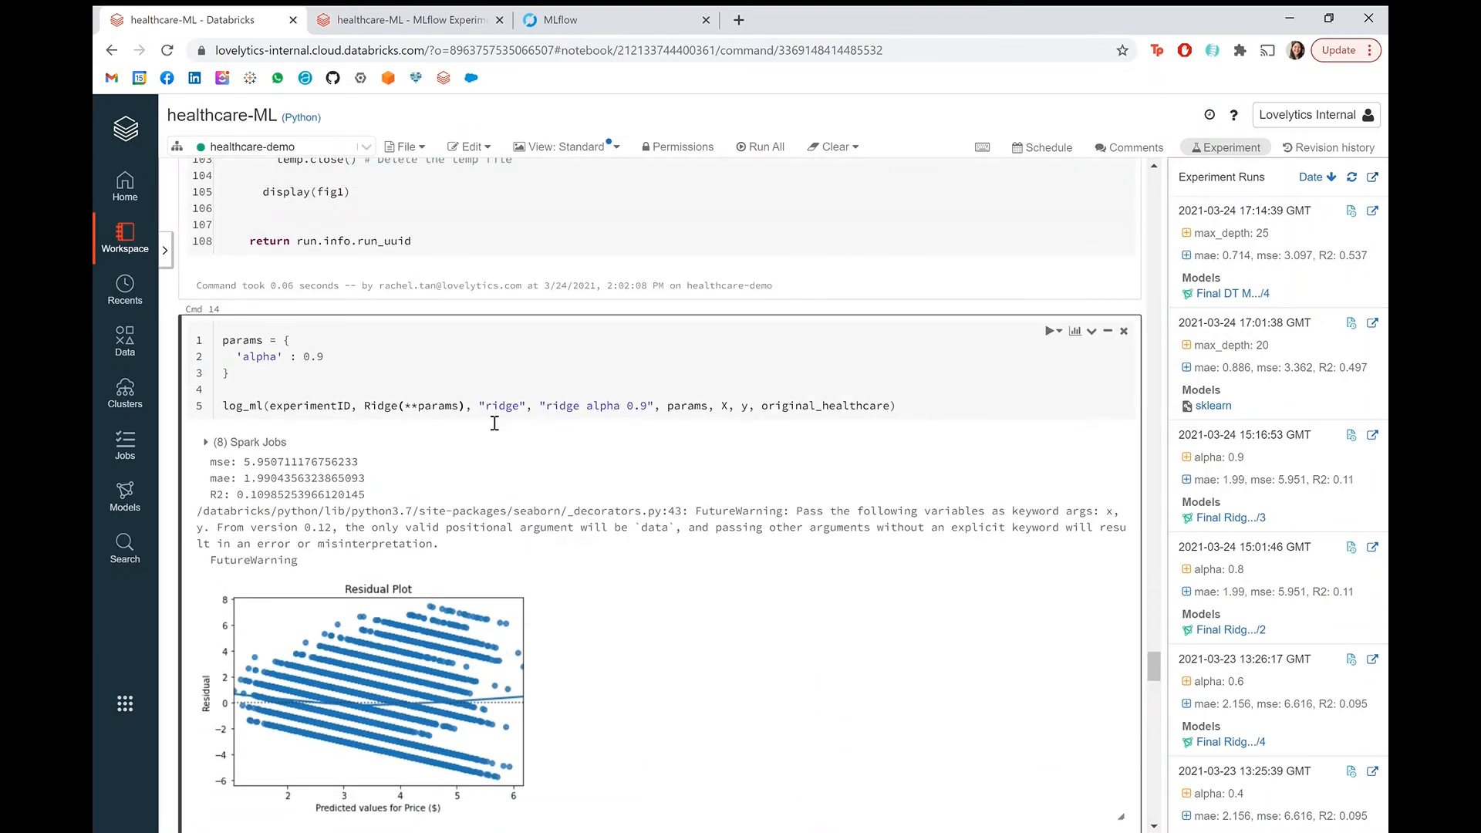
mouse_move(534, 428)
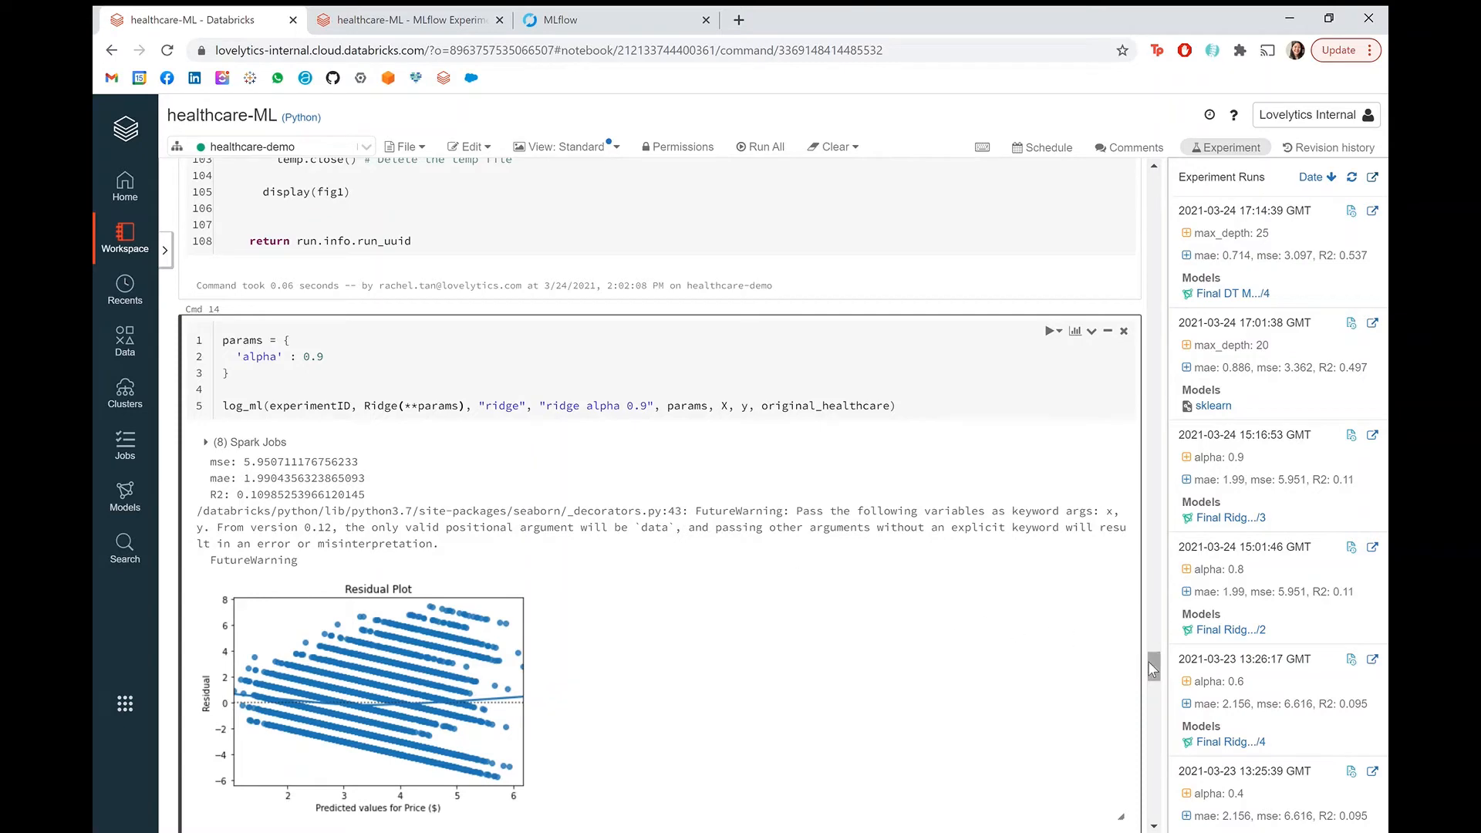
scroll("down", 3)
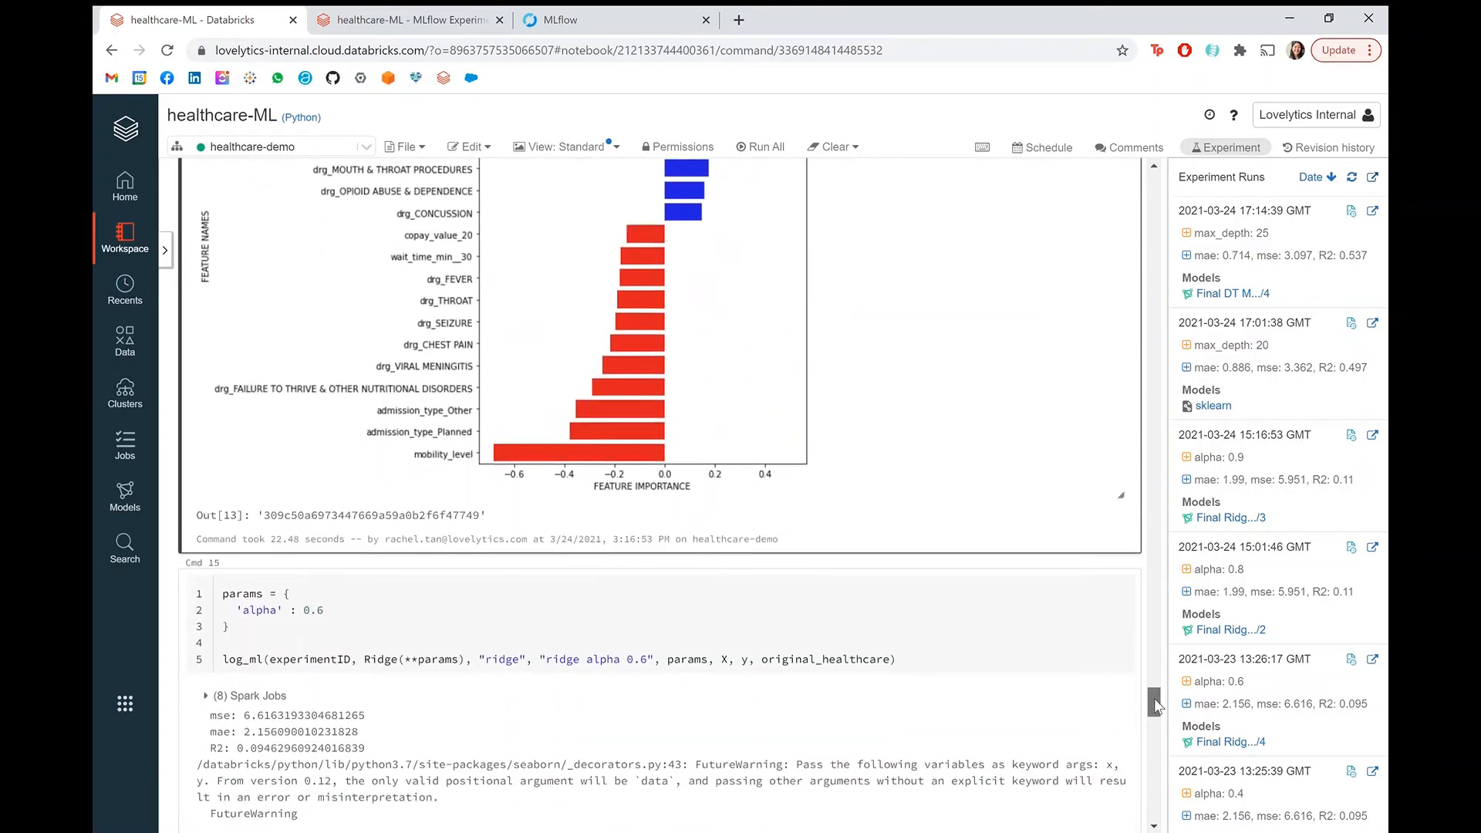
scroll("down", 3)
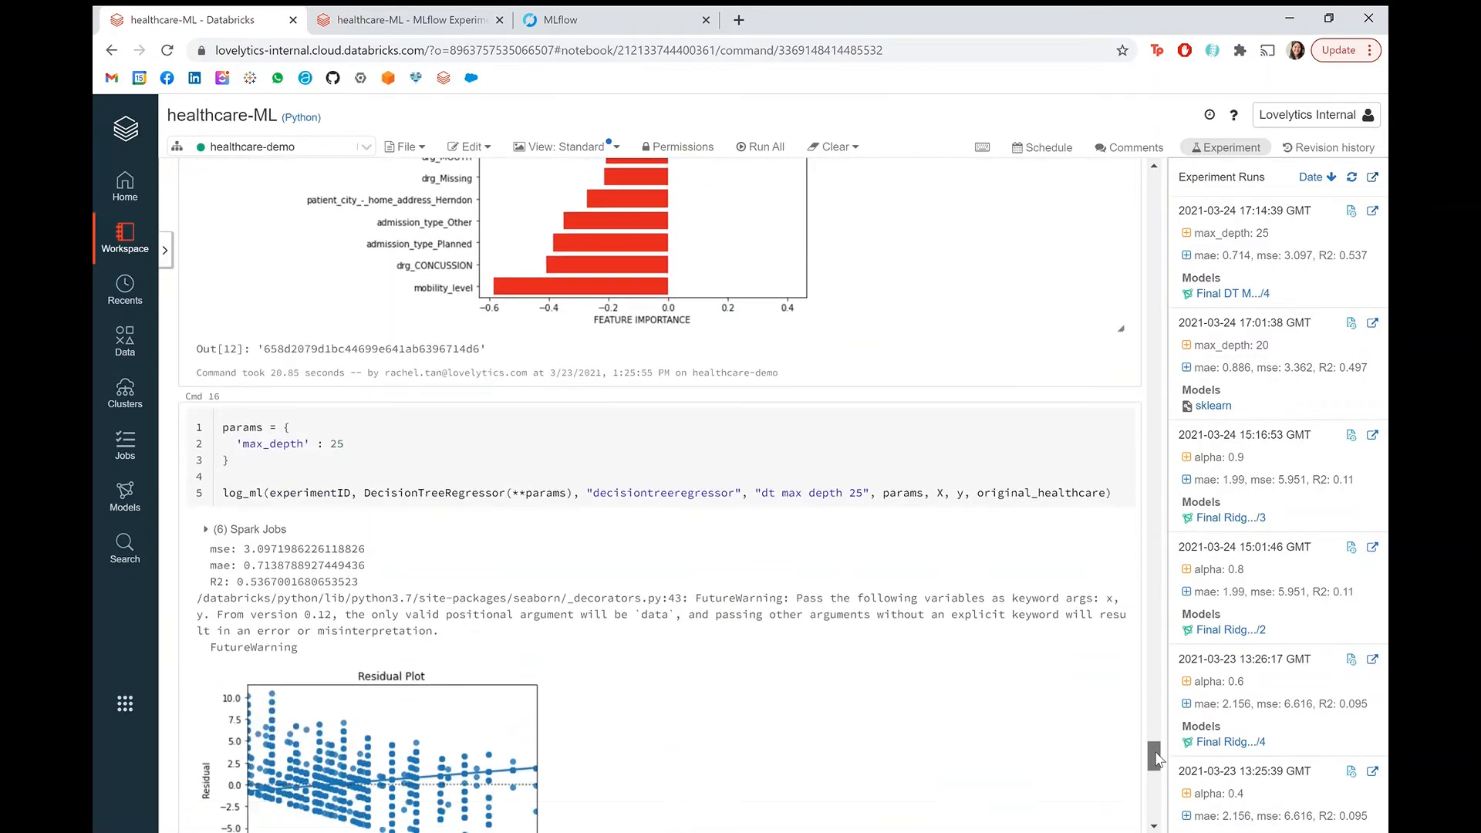
scroll("down", 3)
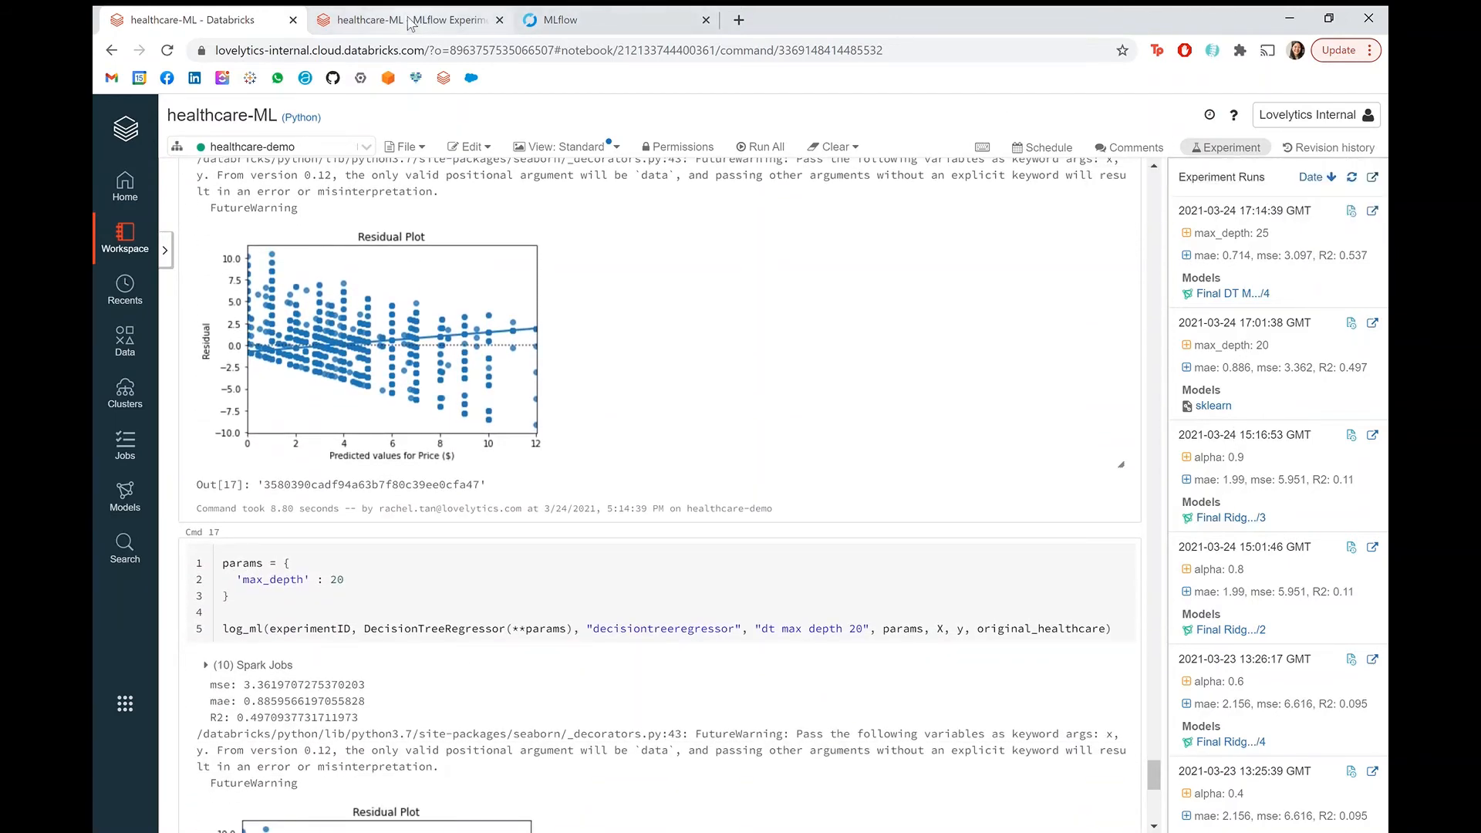
Step: View the ridge alpha 0.1 run in MLflow down to its parameters, metrics and logged model artifacts
left_click(406, 18)
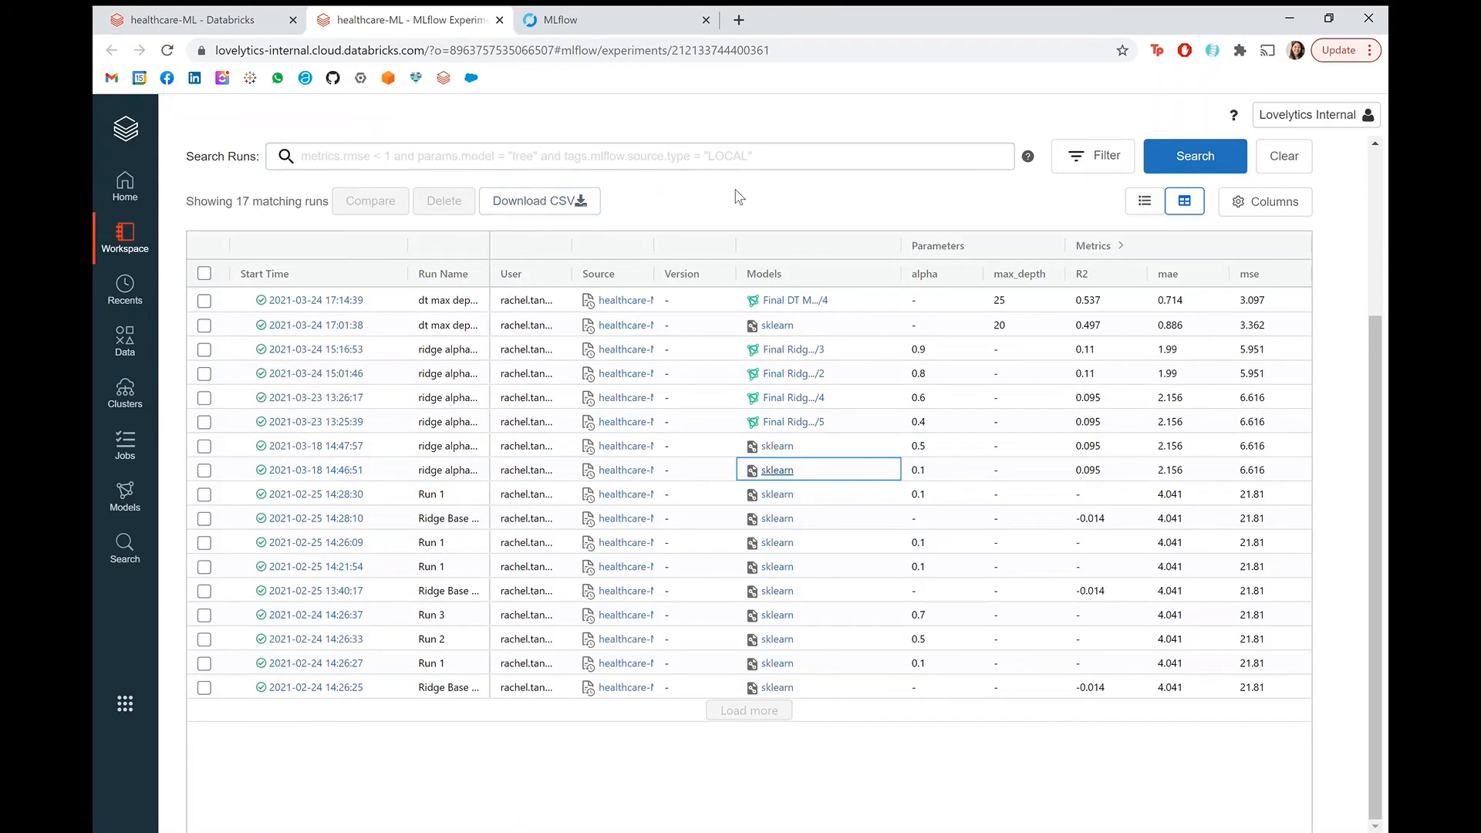
mouse_move(1197, 416)
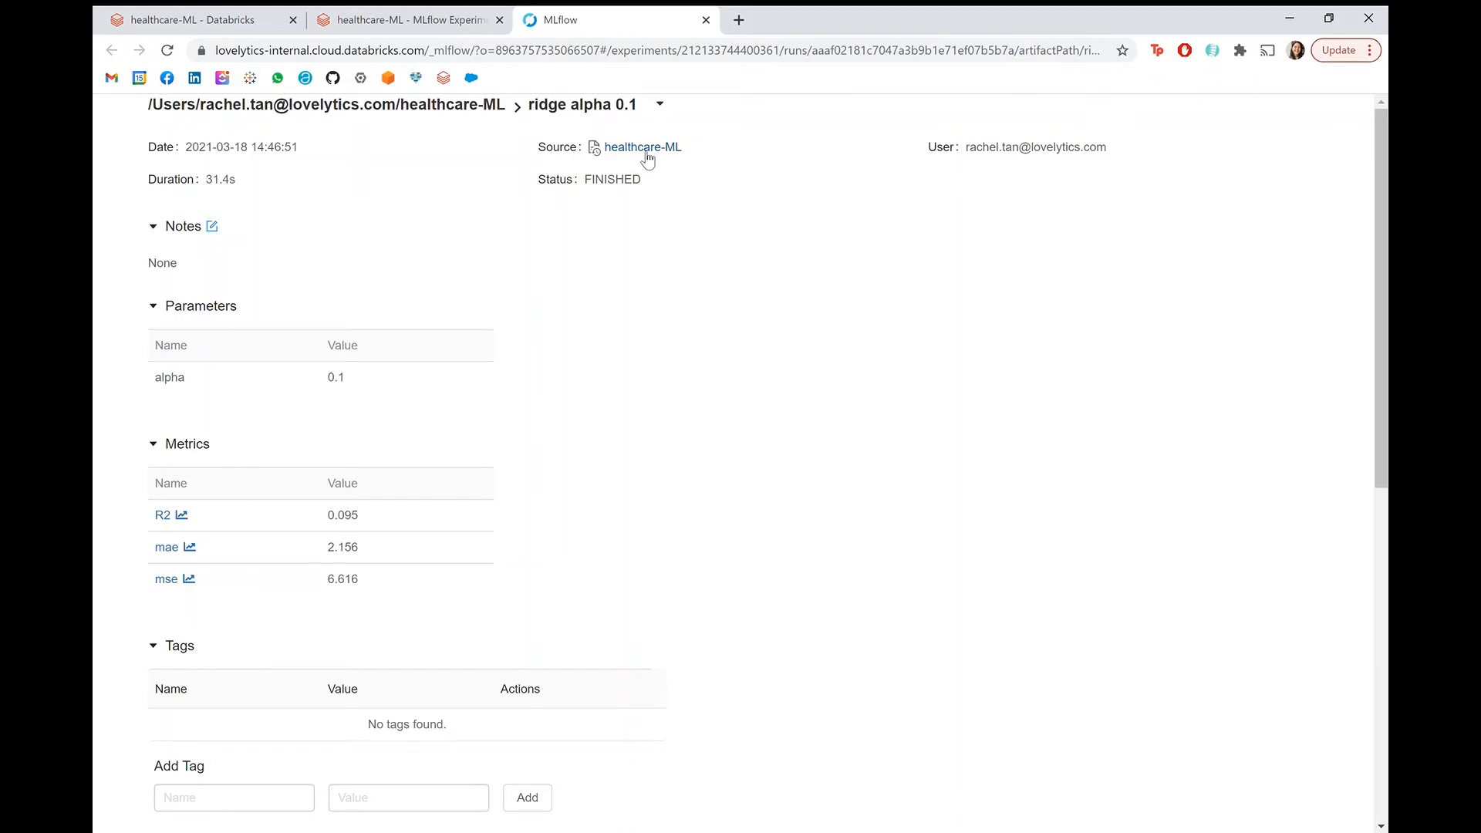
scroll("down", 3)
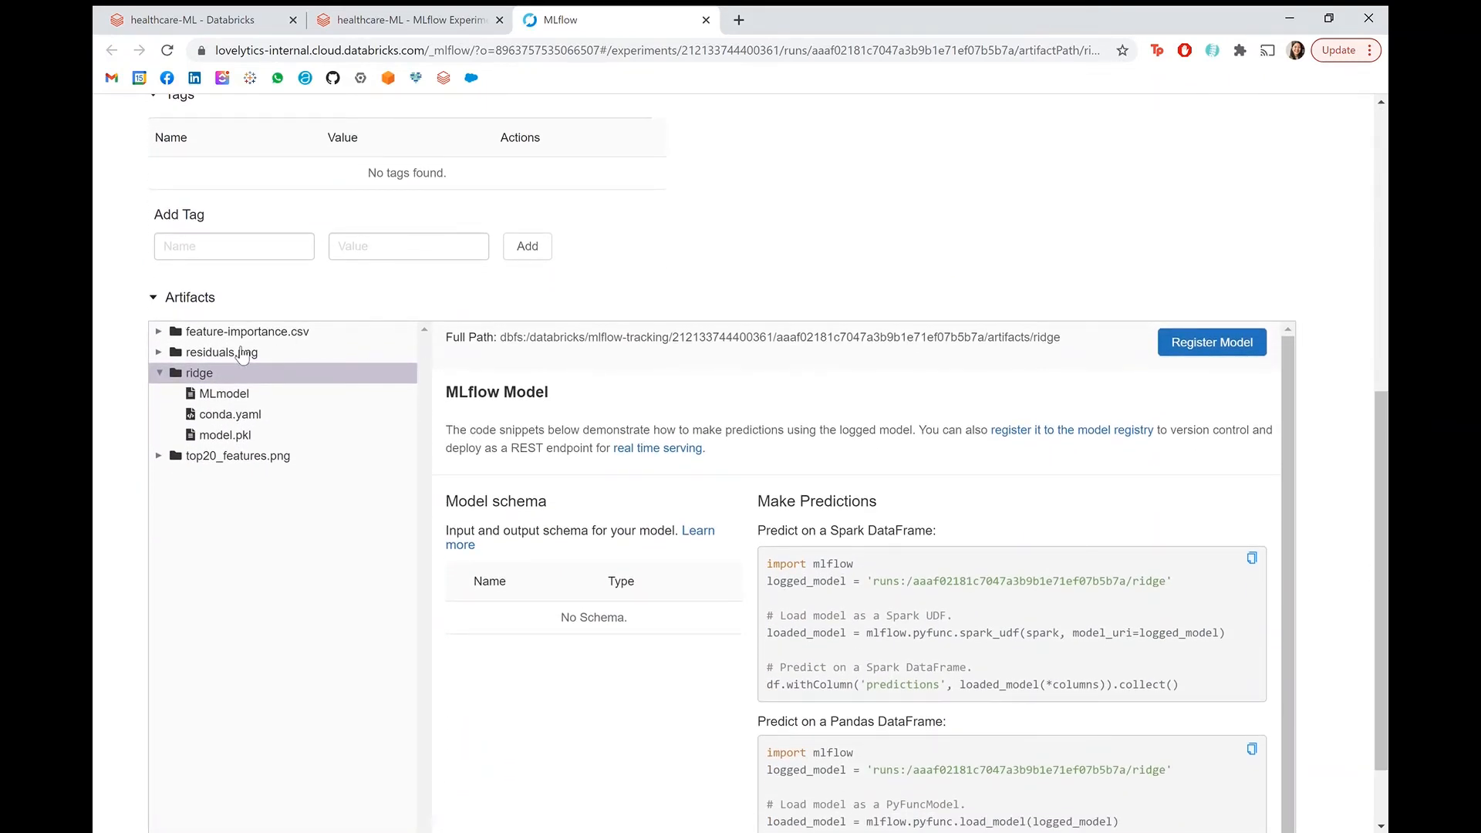
left_click(1212, 343)
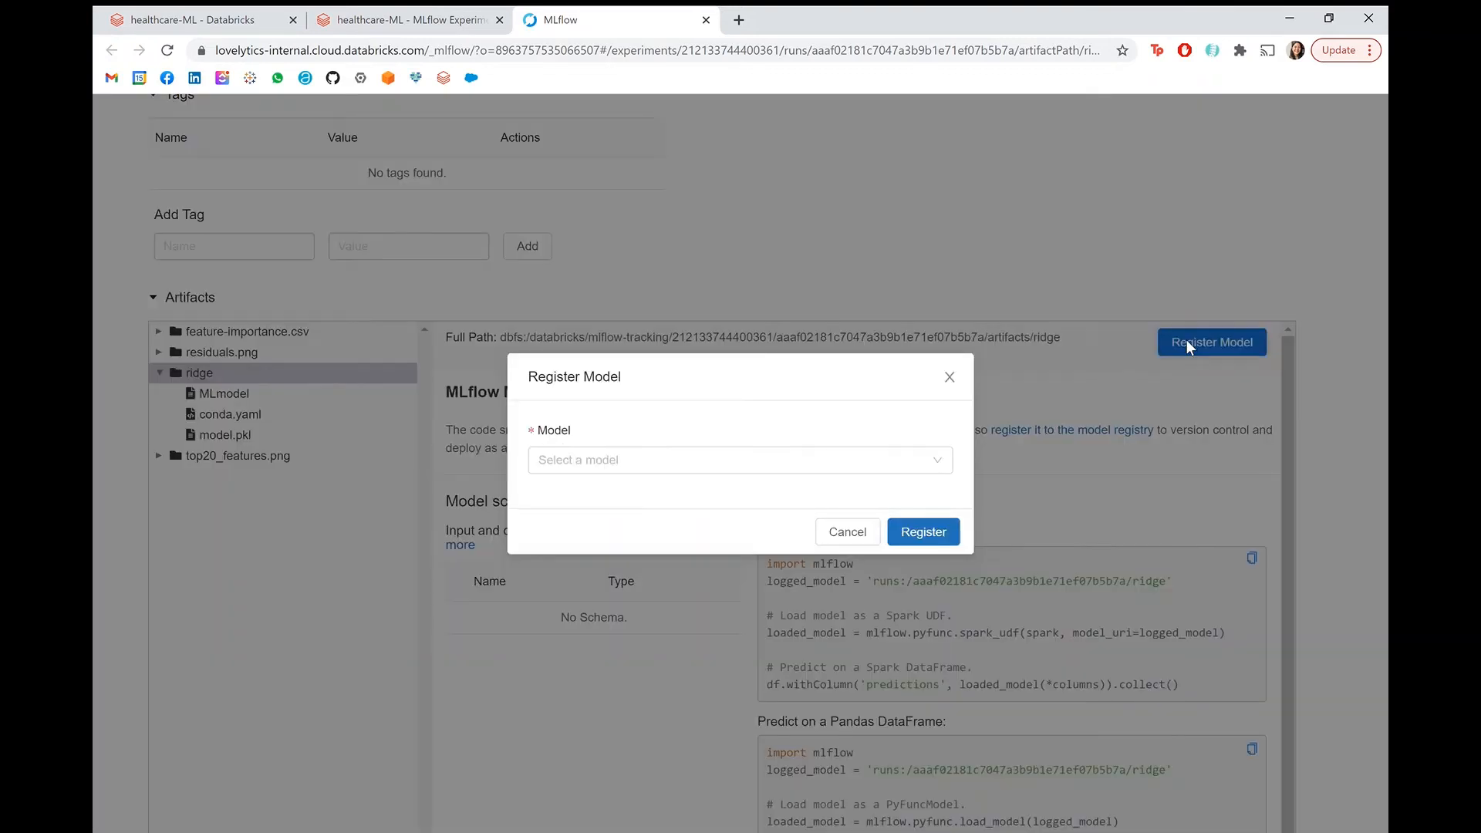
left_click(739, 460)
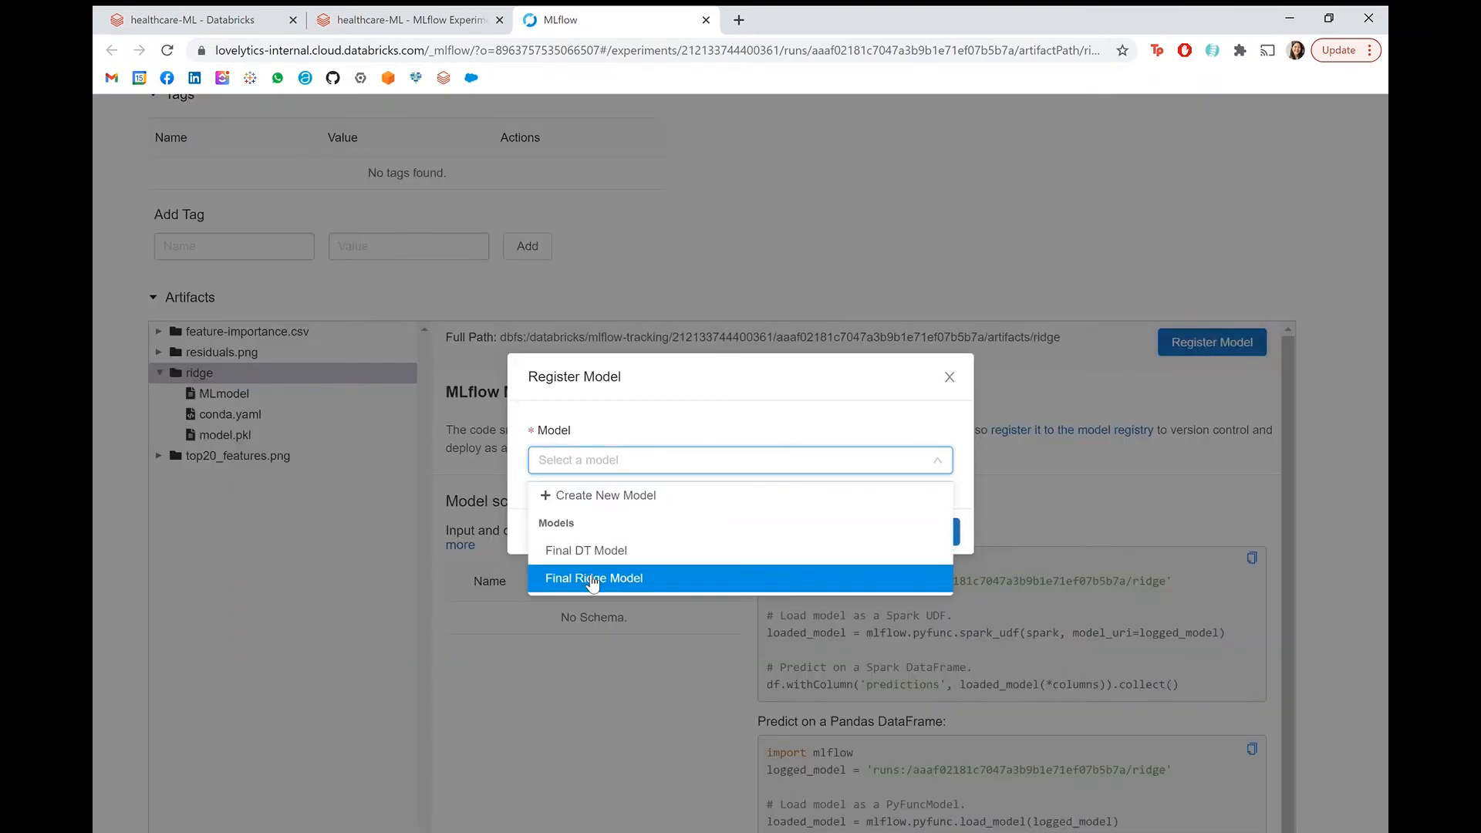
left_click(592, 578)
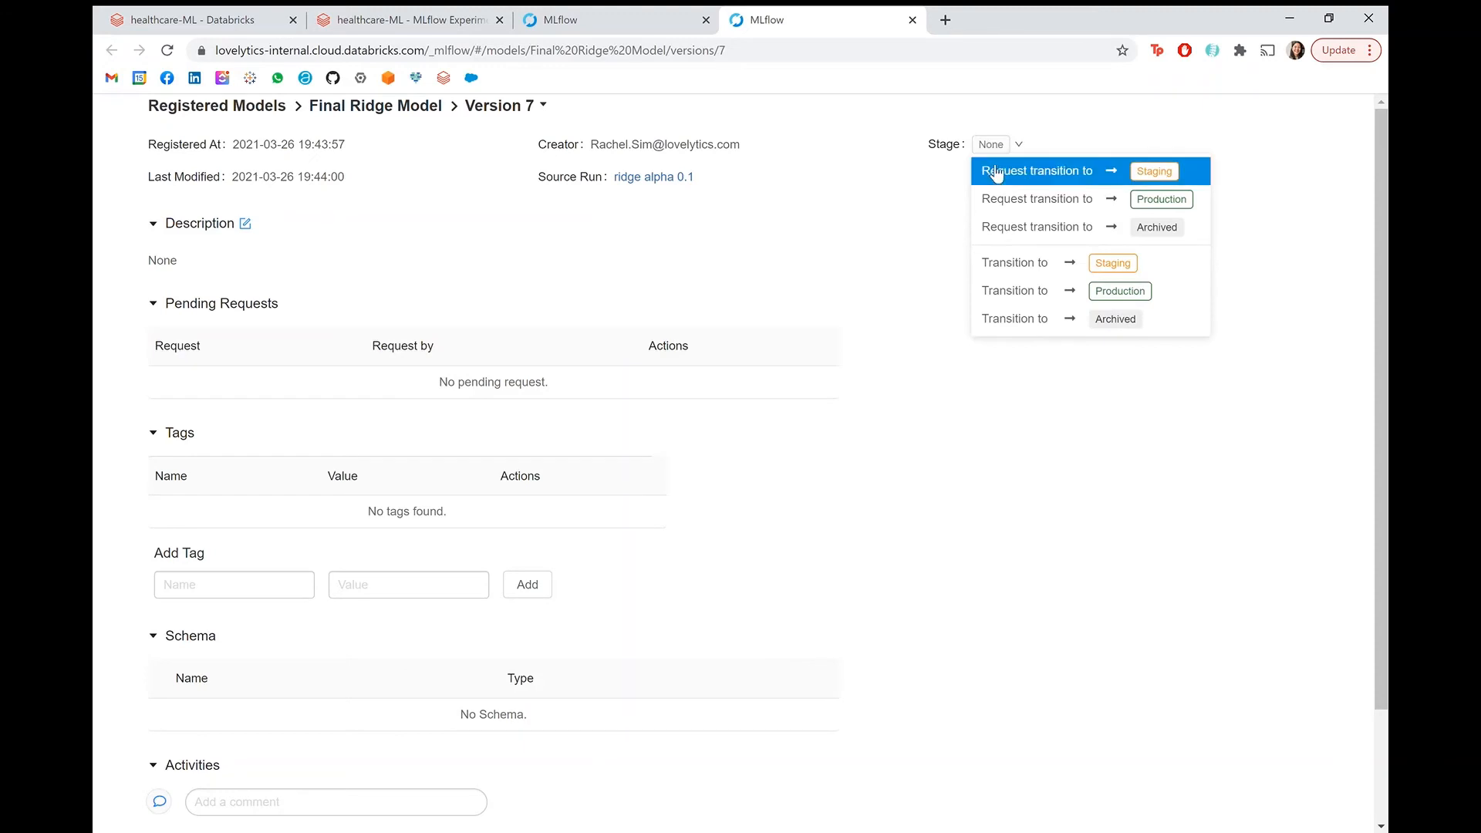
mouse_move(1008, 274)
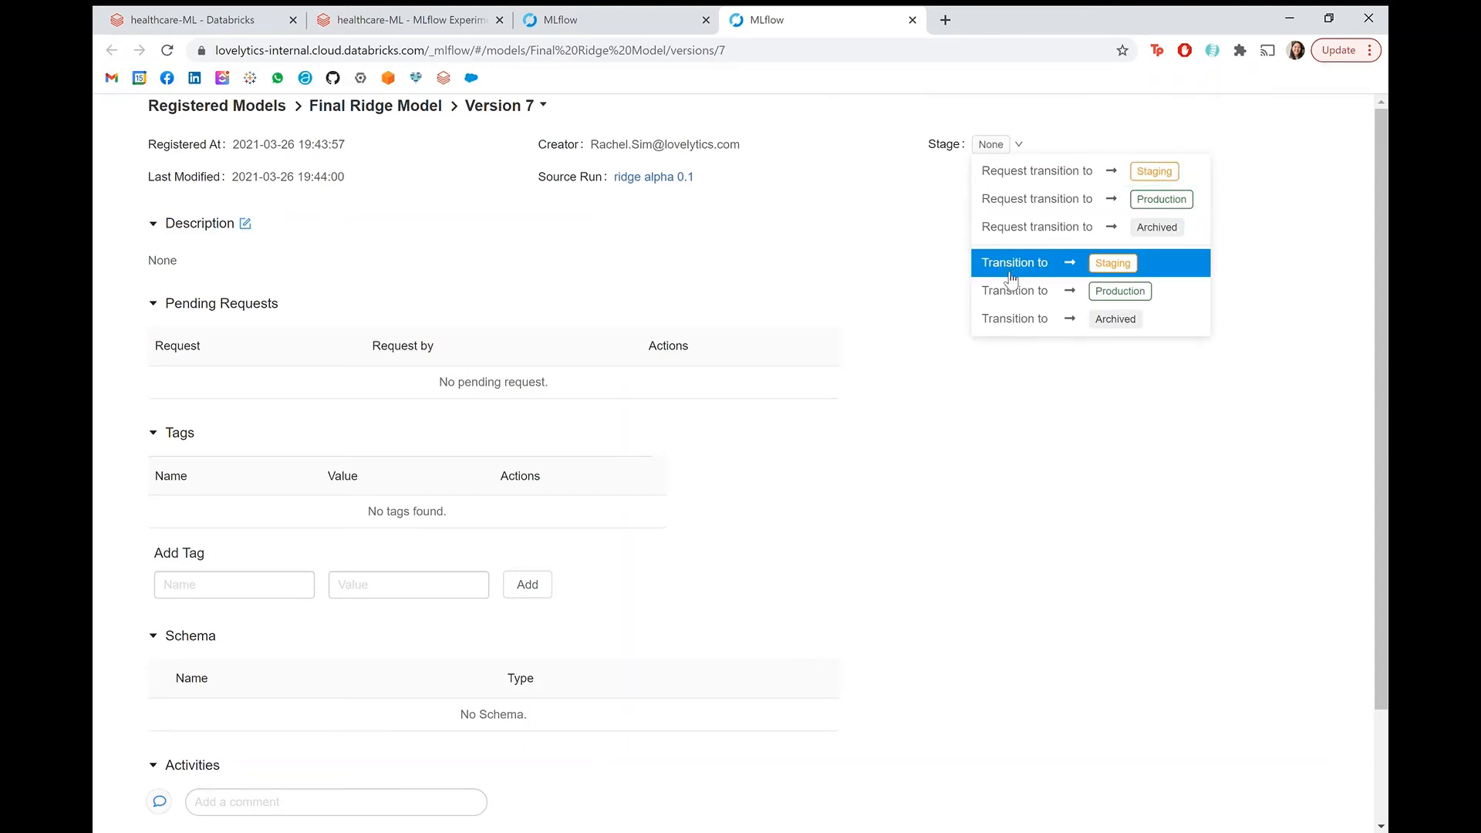
left_click(843, 264)
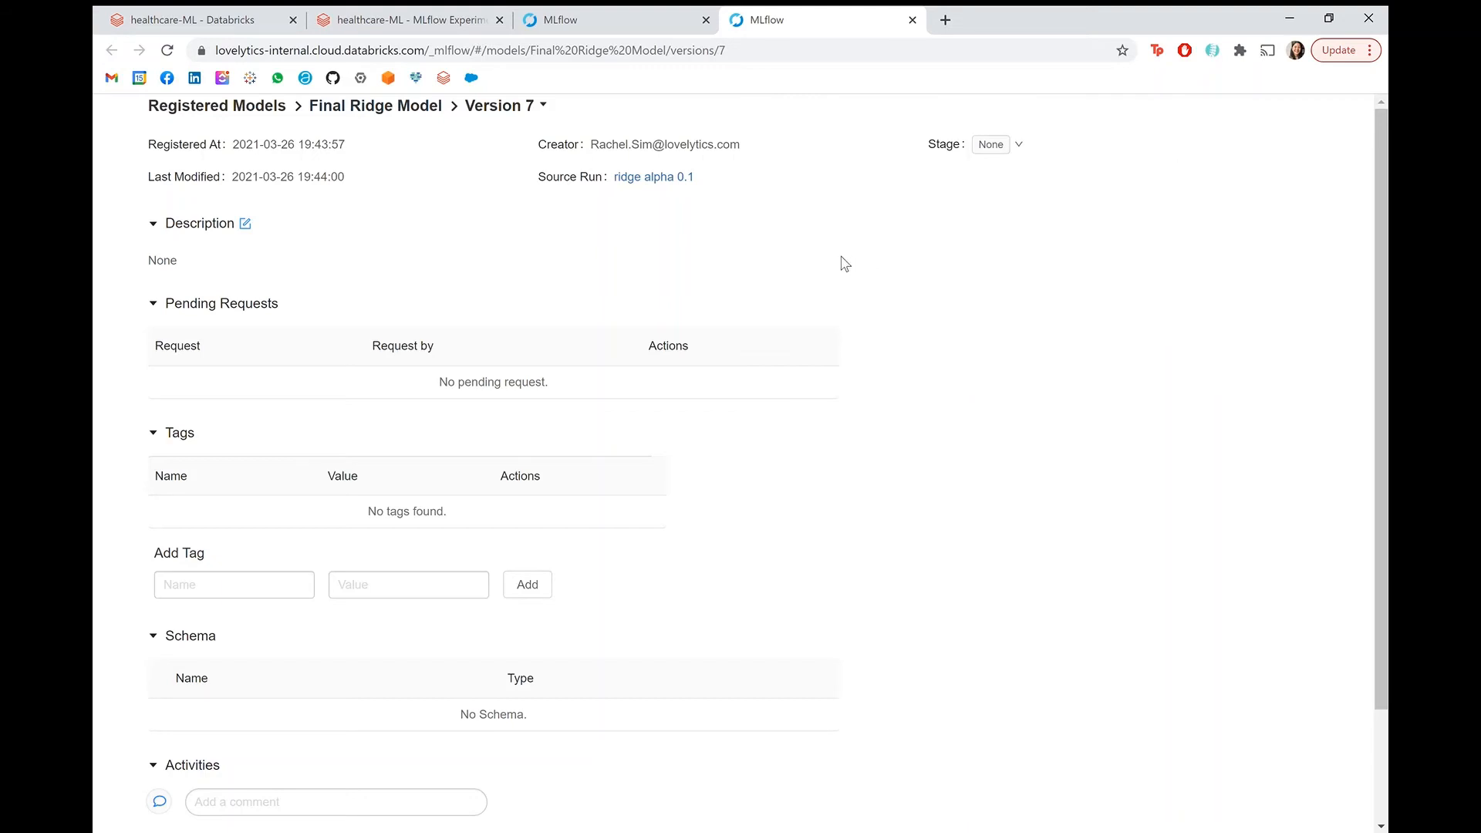
mouse_move(1058, 233)
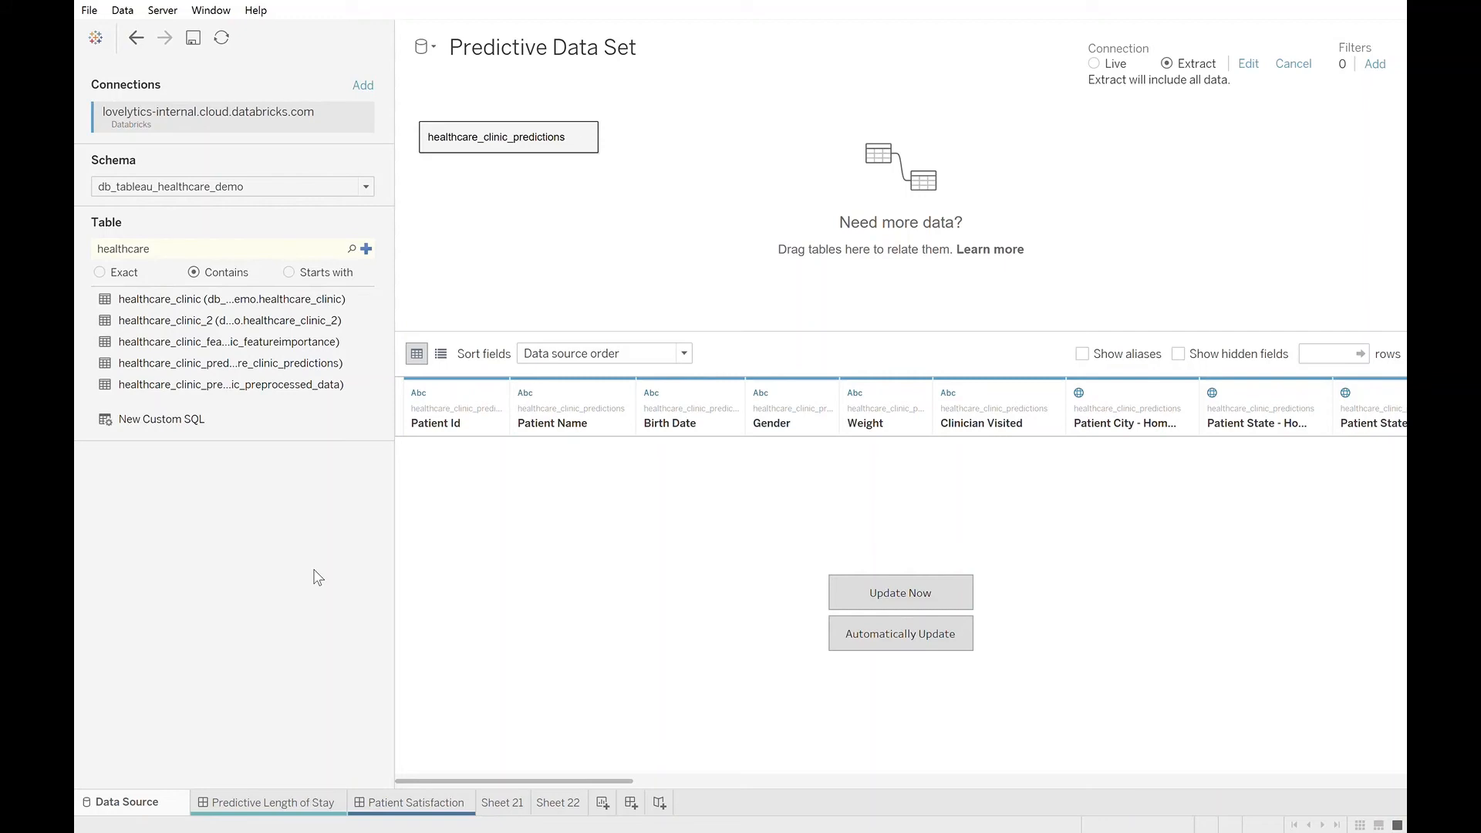
mouse_move(338, 519)
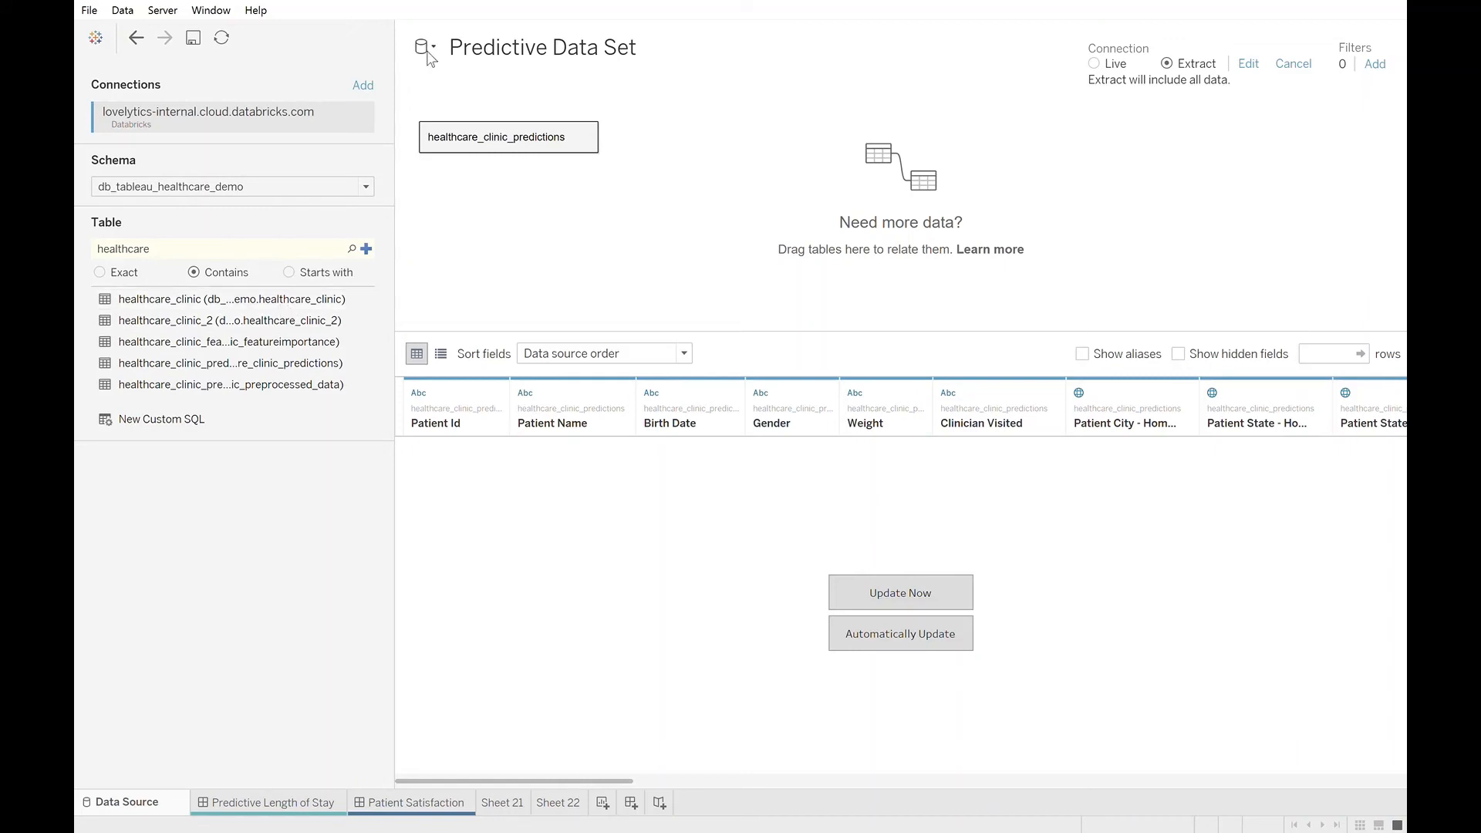
mouse_move(543, 75)
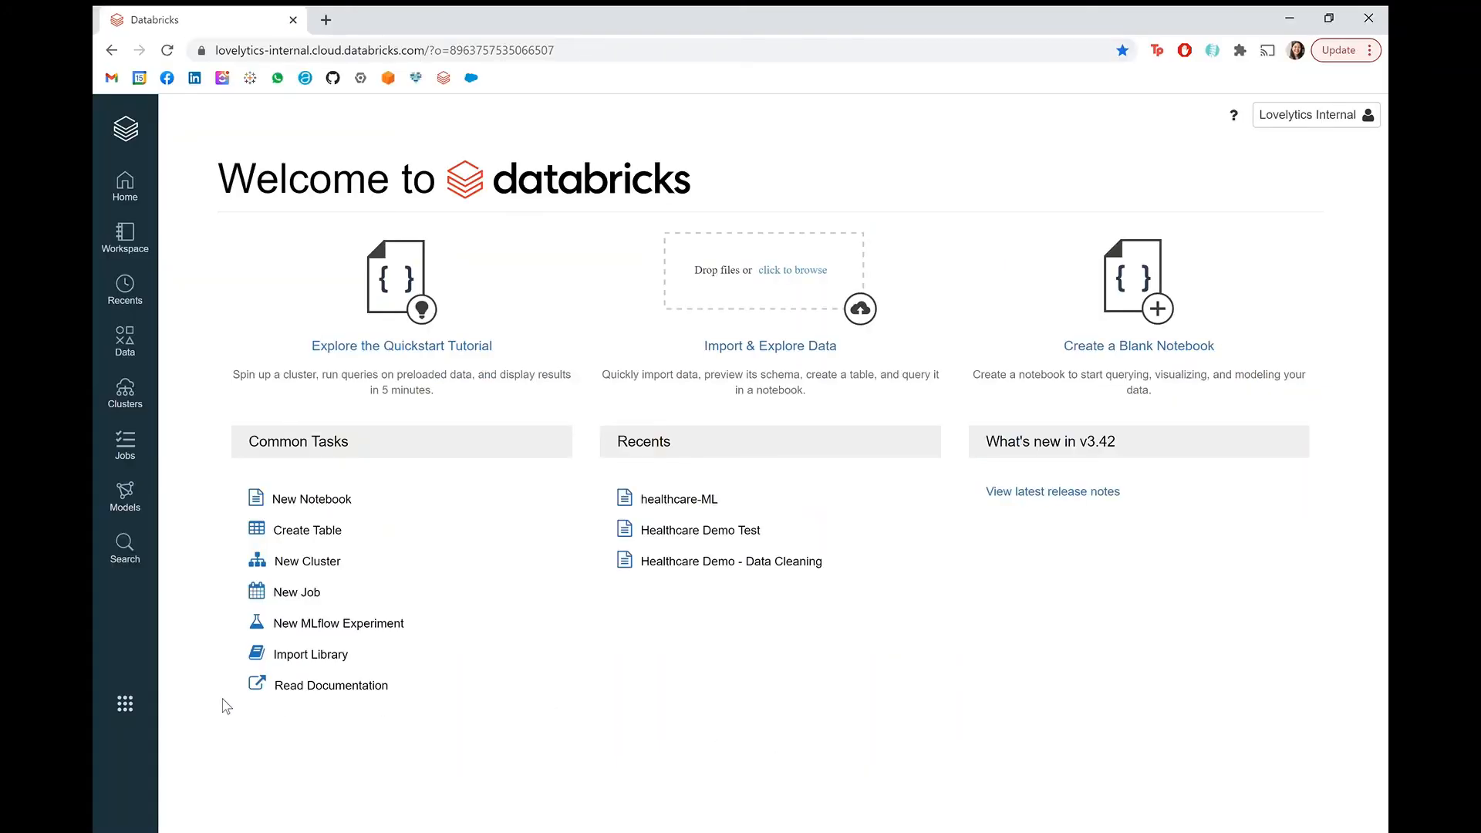
Step: Switch to SQL Analytics, list the endpoints with Health Care Demo Endpoint running, and start a New SQL Endpoint form
left_click(124, 704)
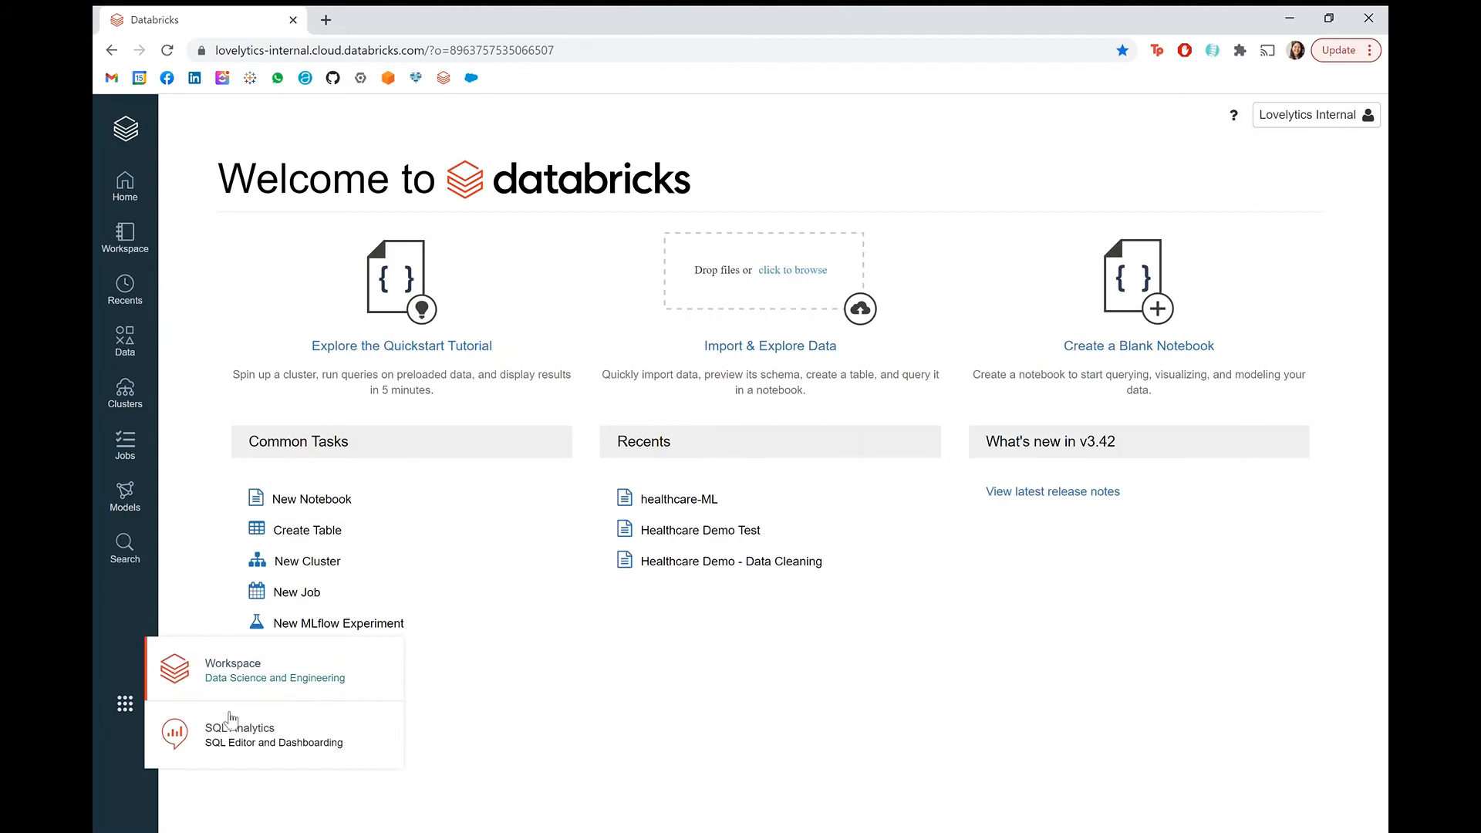
left_click(239, 734)
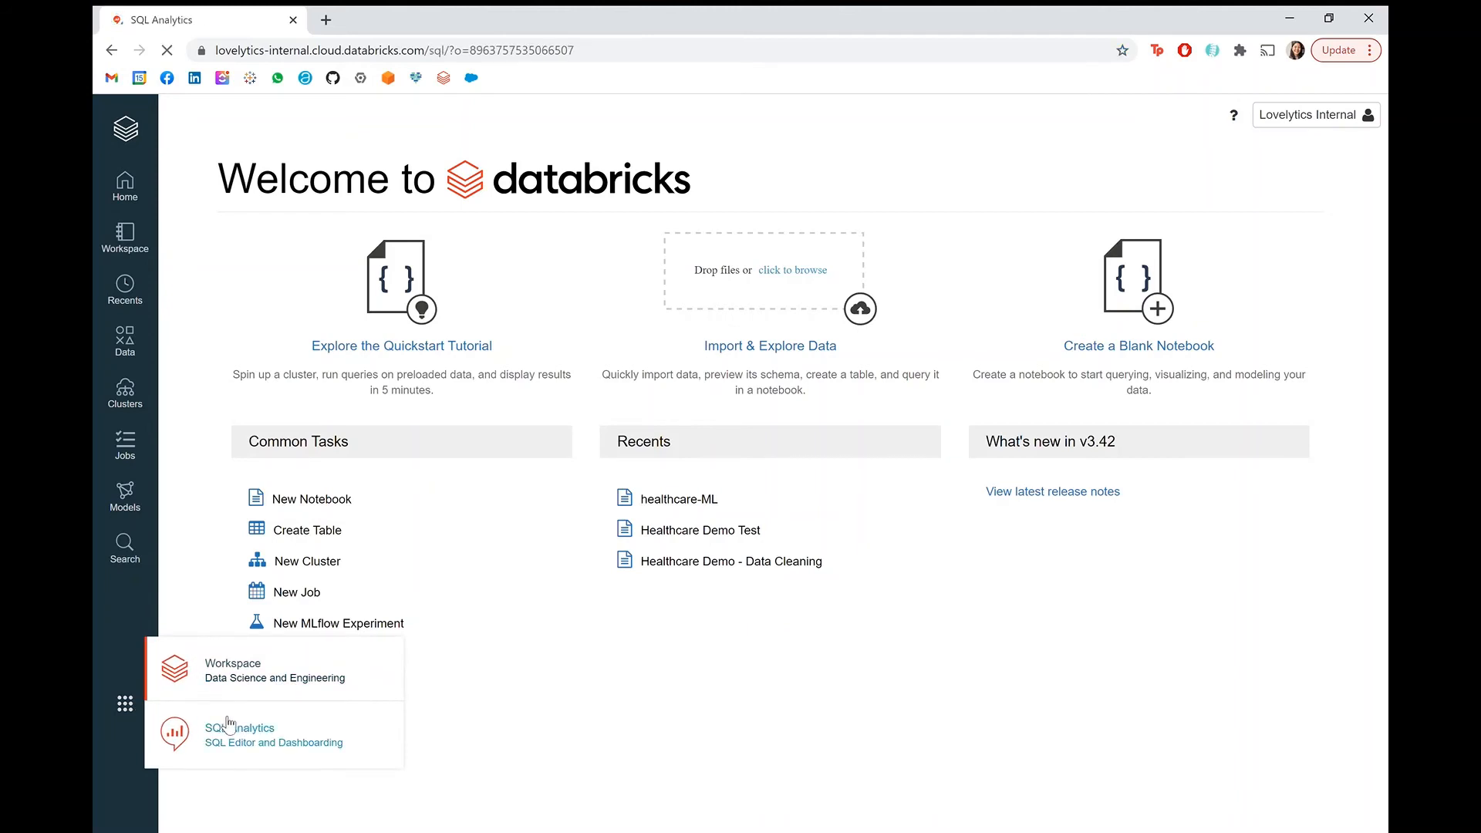
left_click(239, 727)
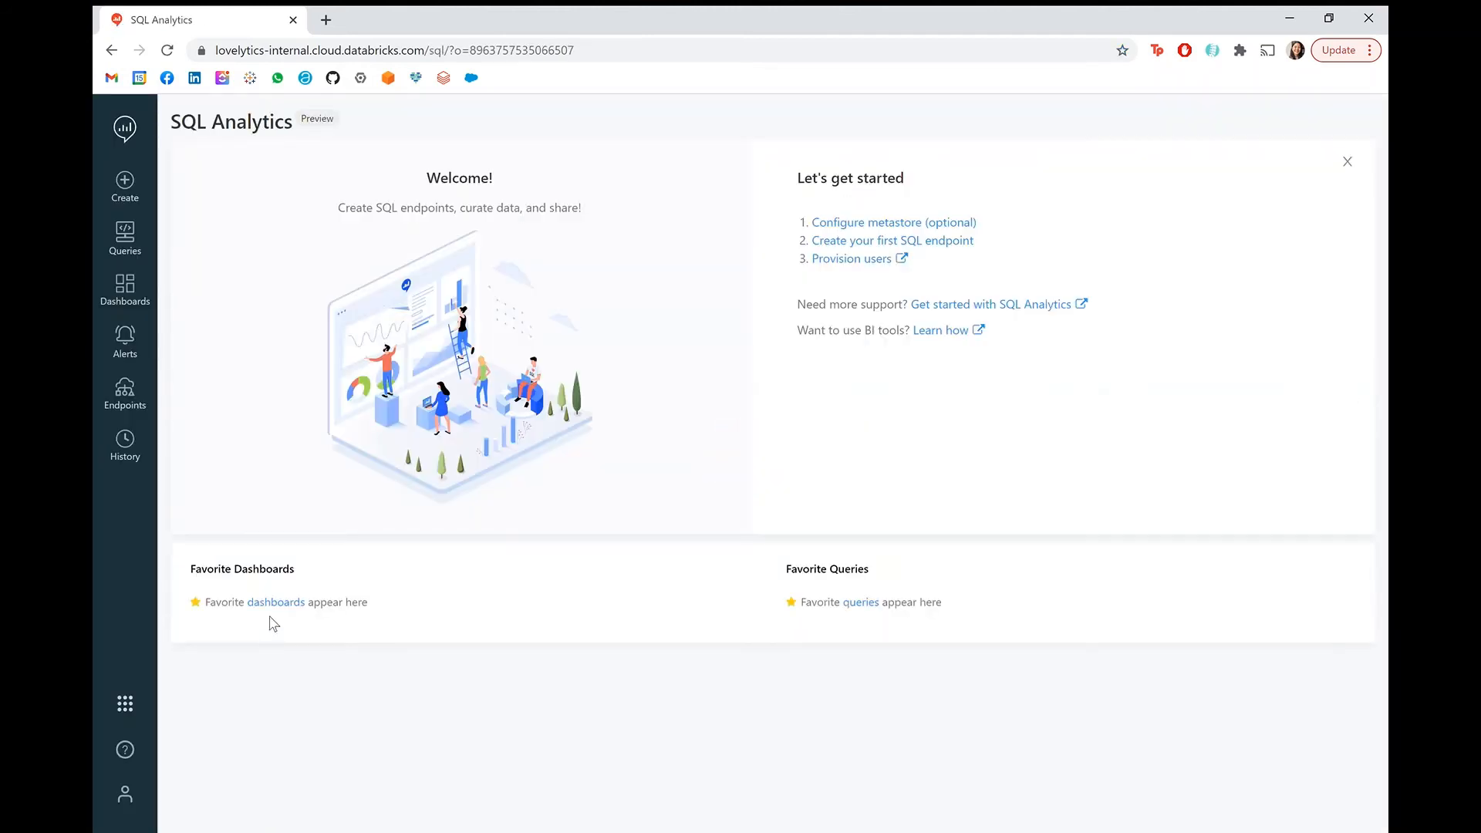
left_click(124, 392)
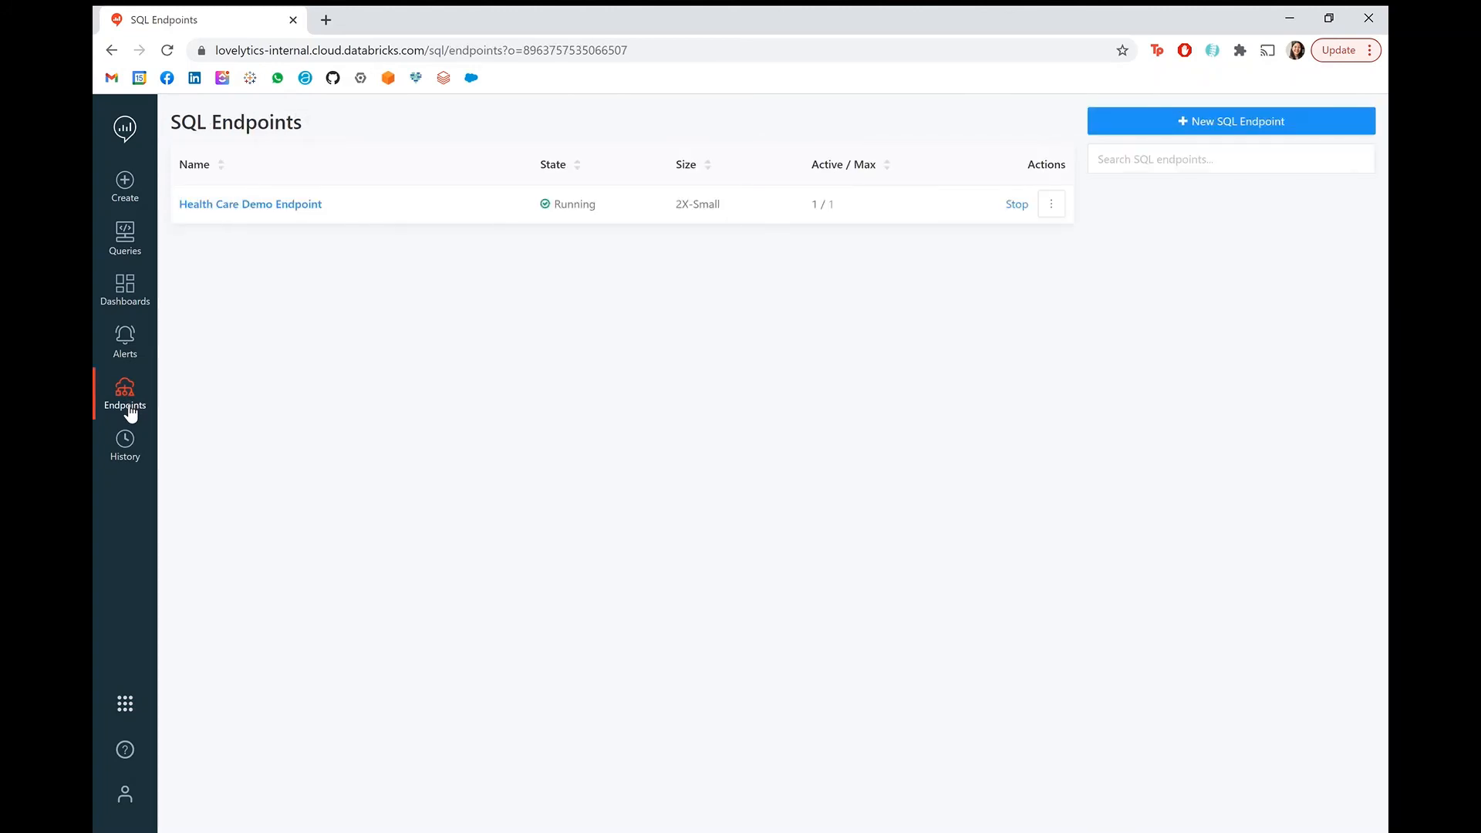
mouse_move(1186, 108)
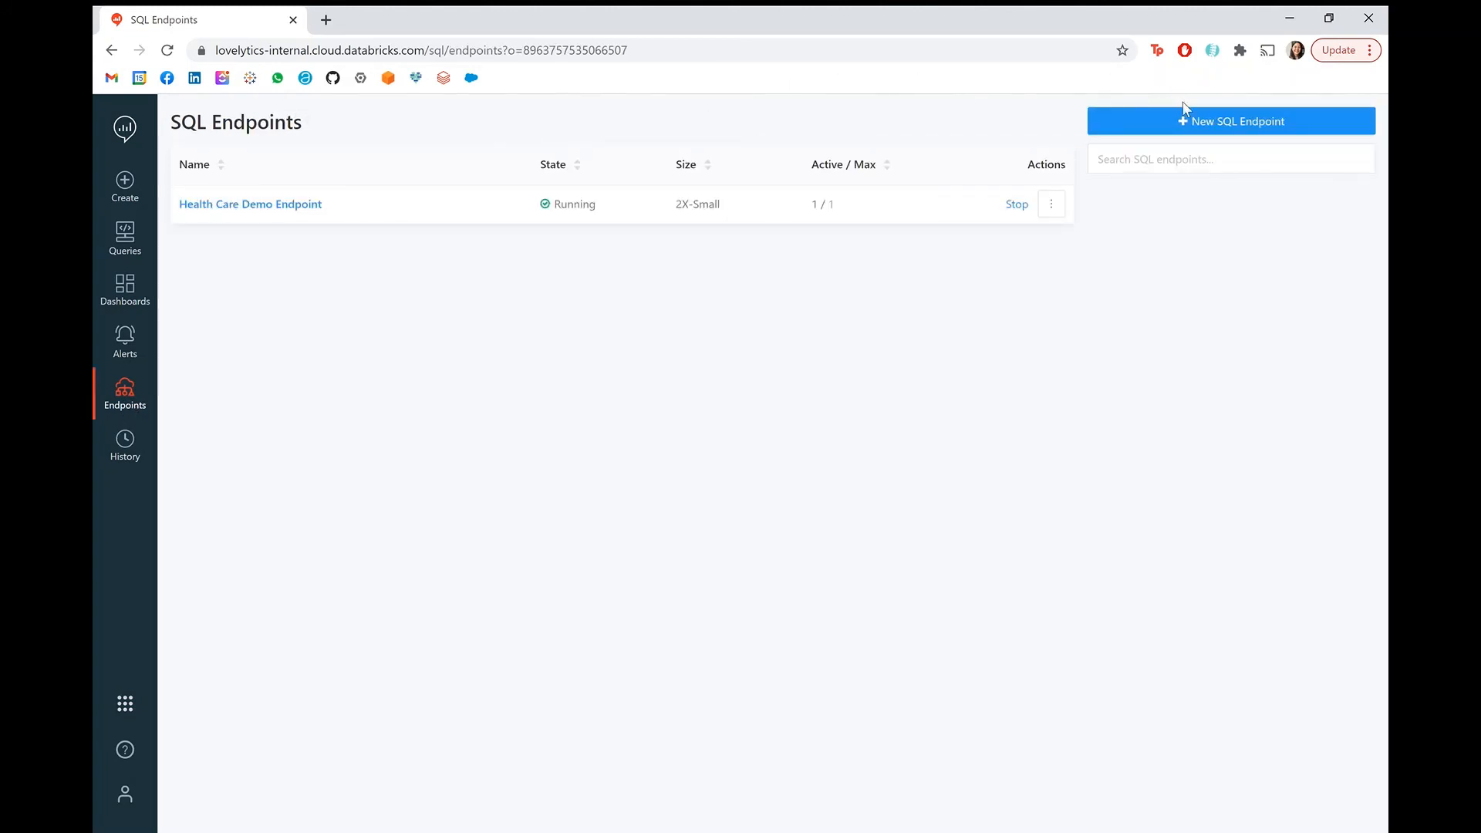
left_click(1232, 120)
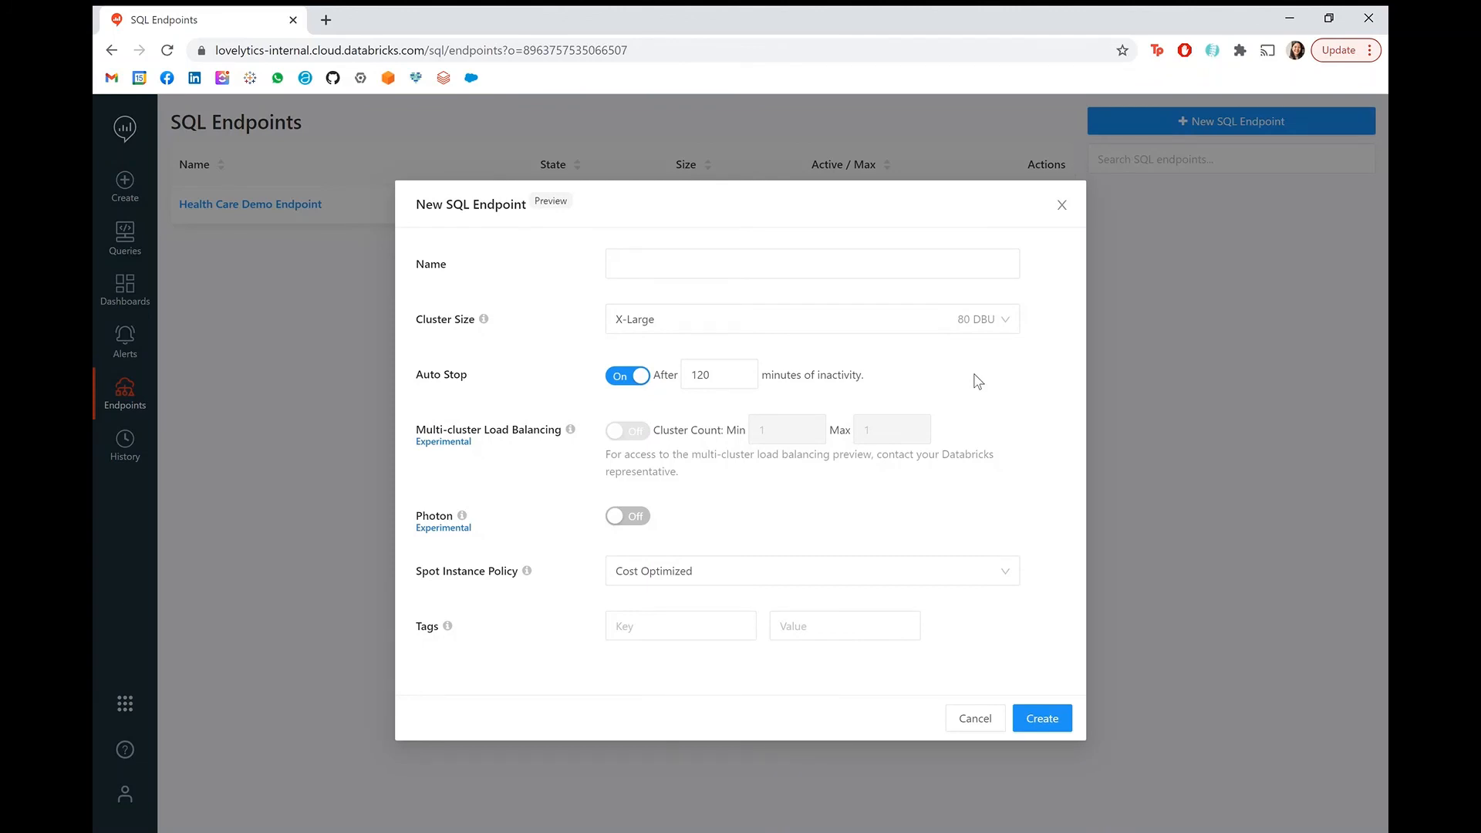
mouse_move(601, 534)
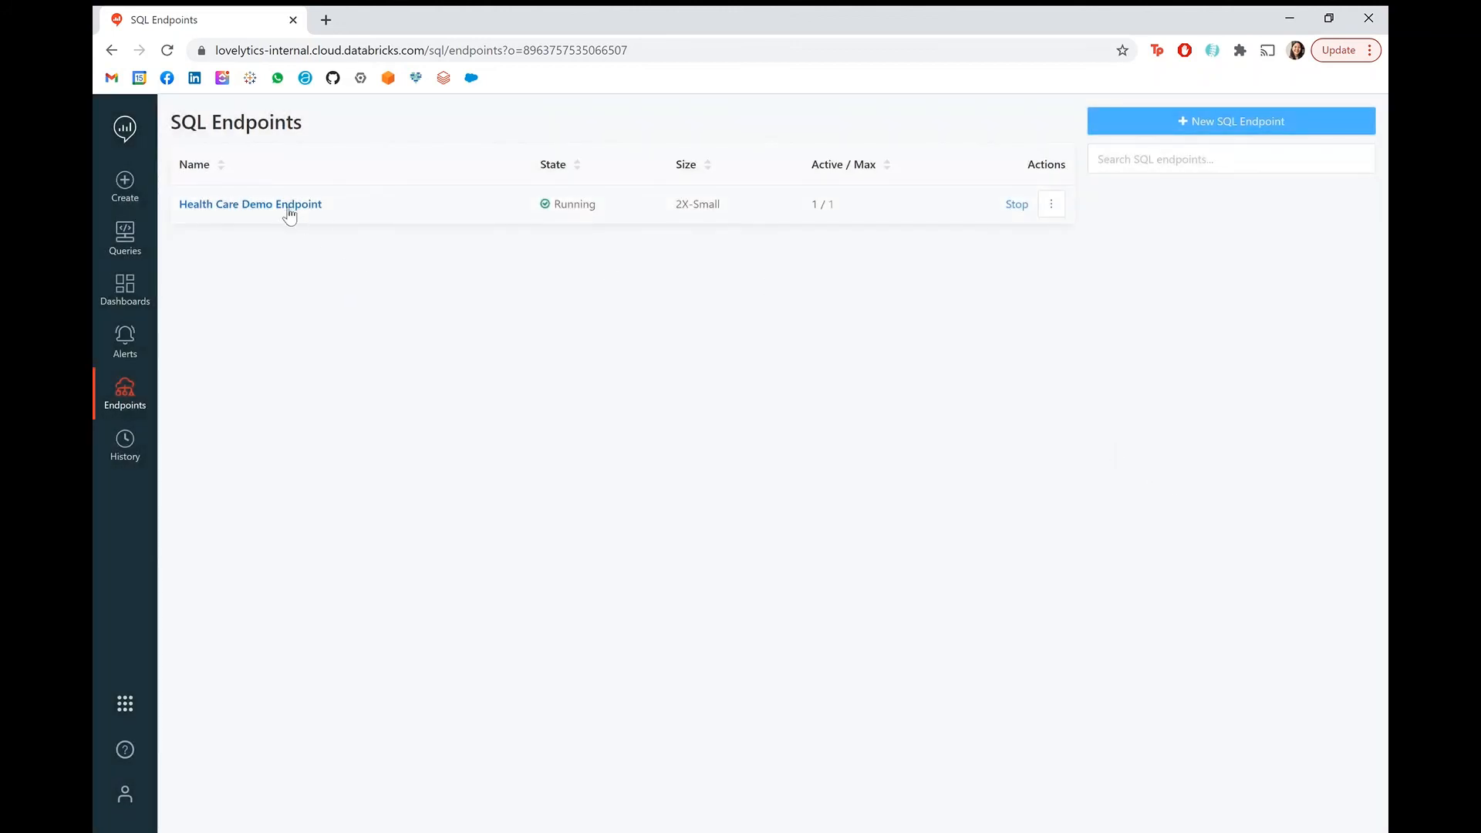
Step: Show the Health Care Demo Endpoint's hostname, port, HTTP path and JDBC URL connection details
left_click(250, 204)
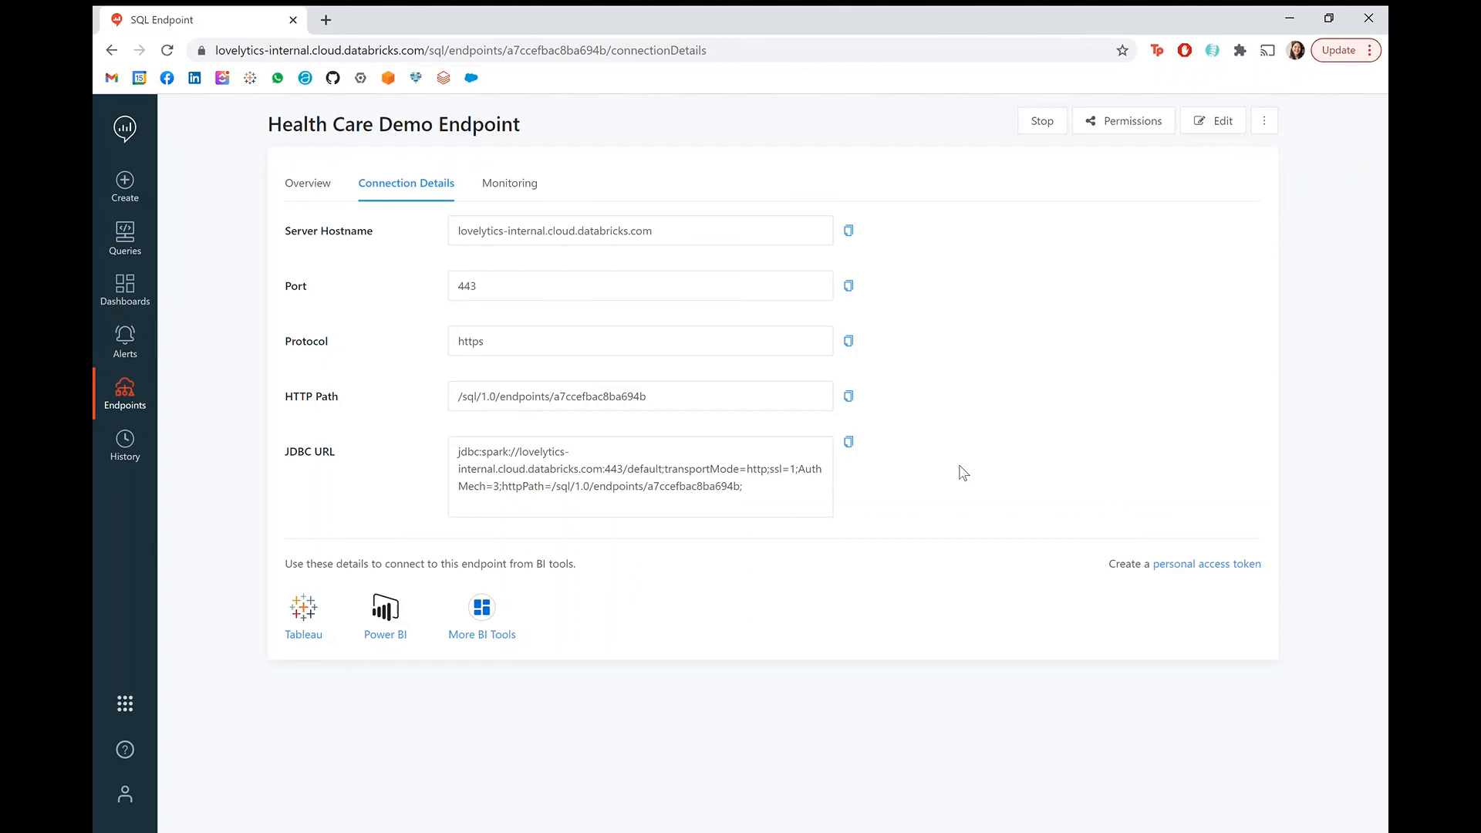
mouse_move(1062, 225)
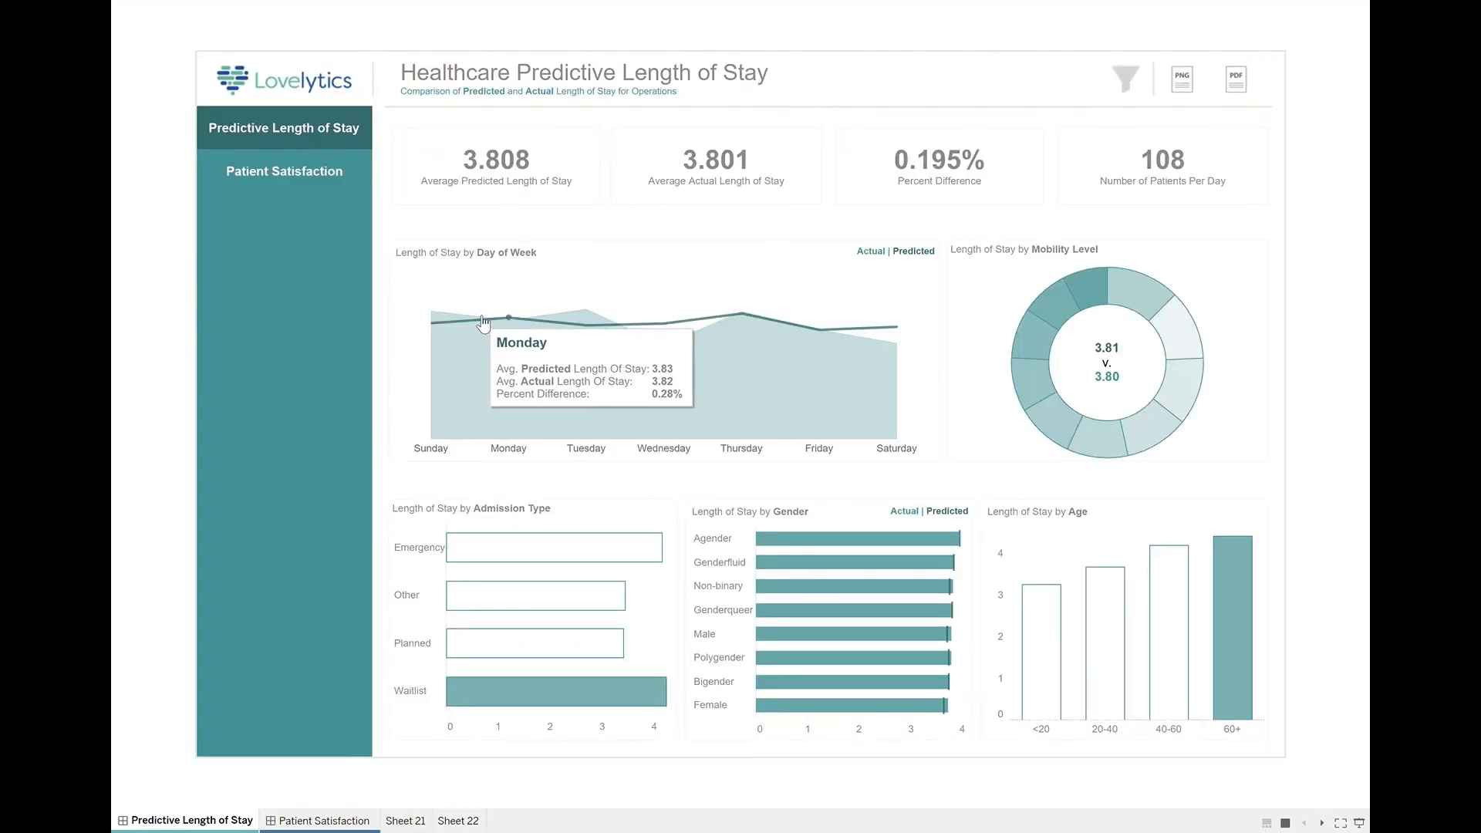
mouse_move(663, 344)
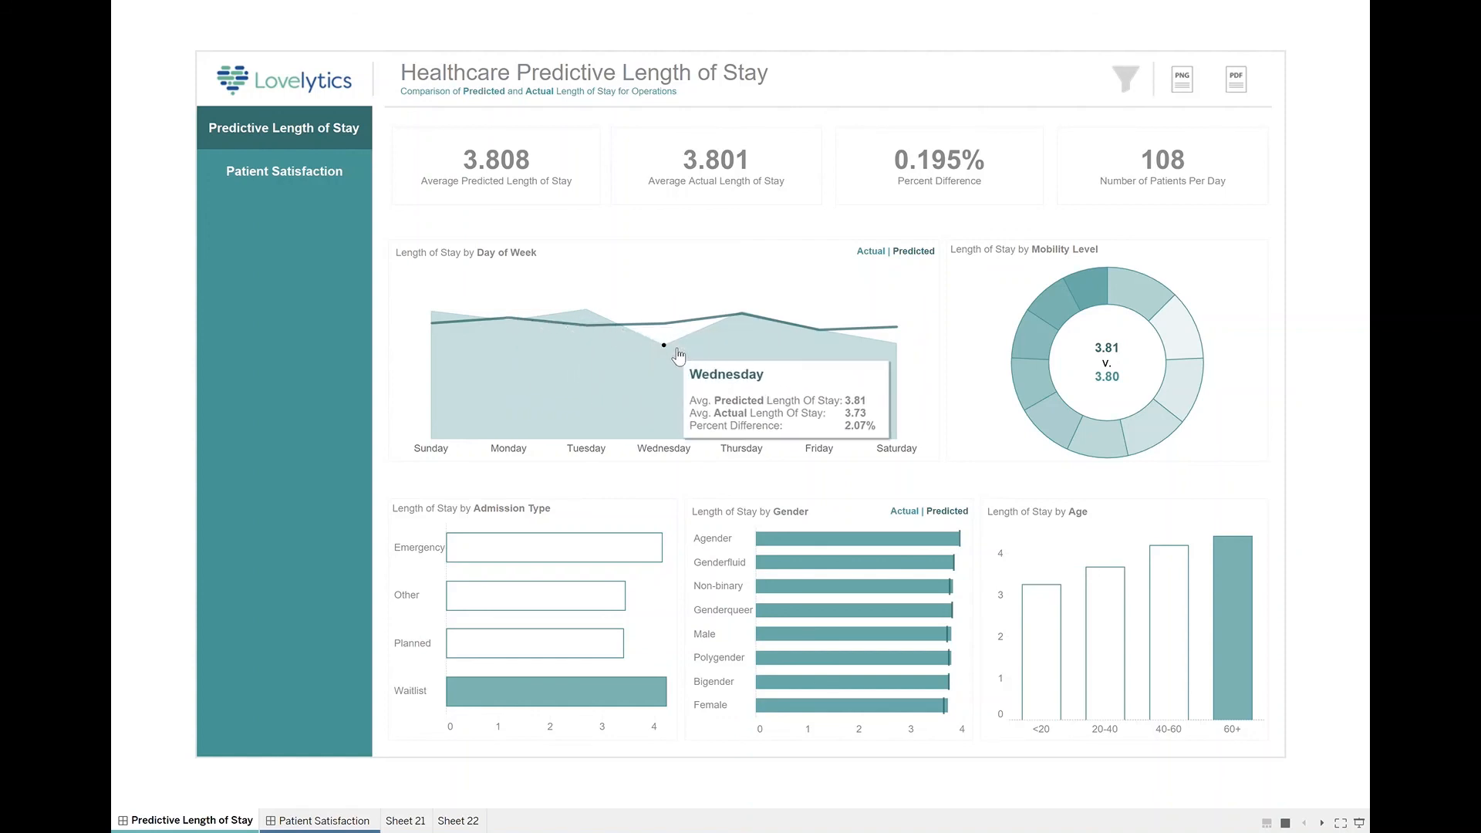
mouse_move(741, 313)
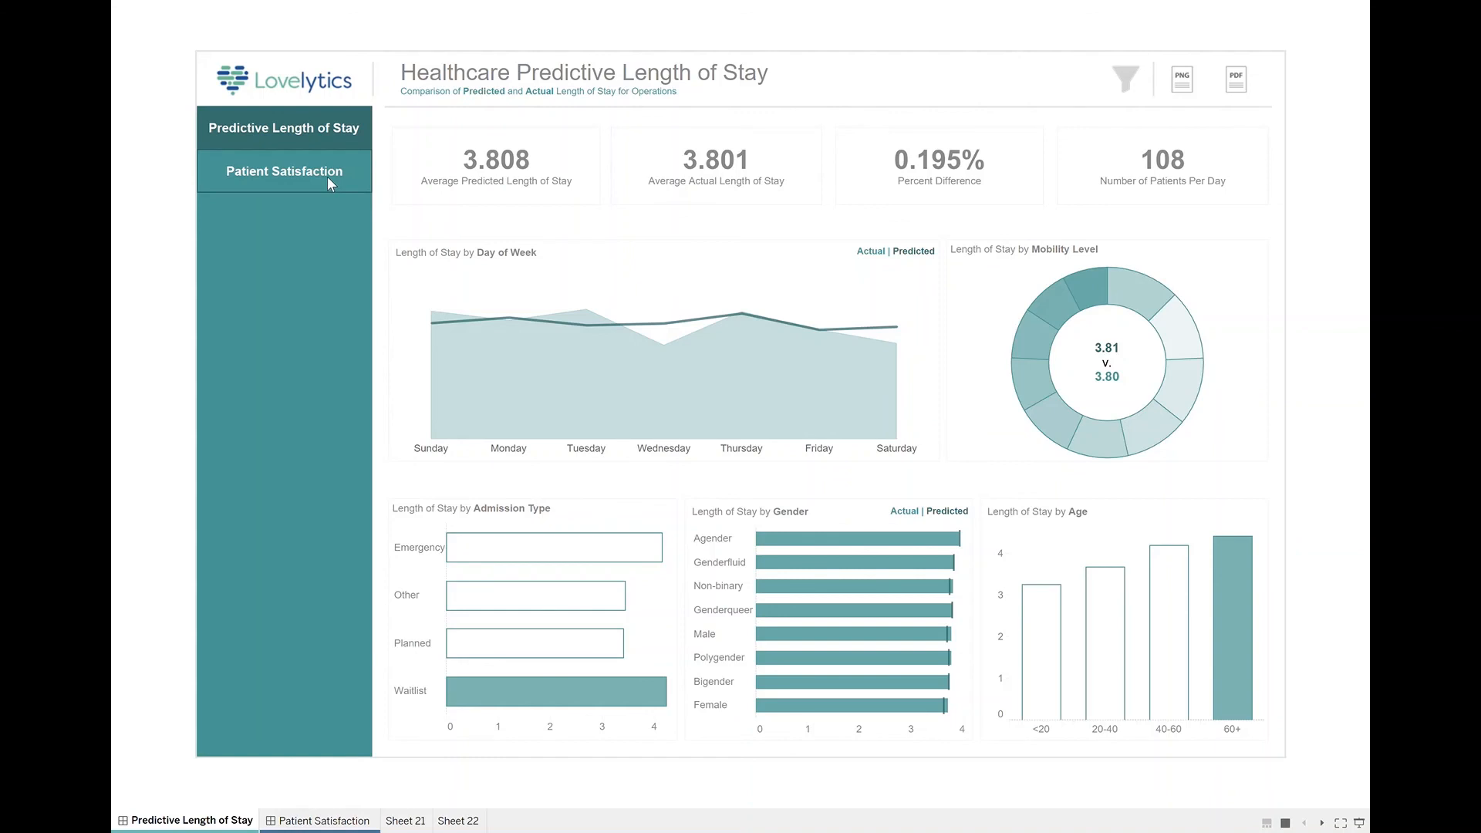
Step: Show the Patient Satisfaction dashboard filtered by the Average Response Question 3 cleanliness KPI card
left_click(283, 172)
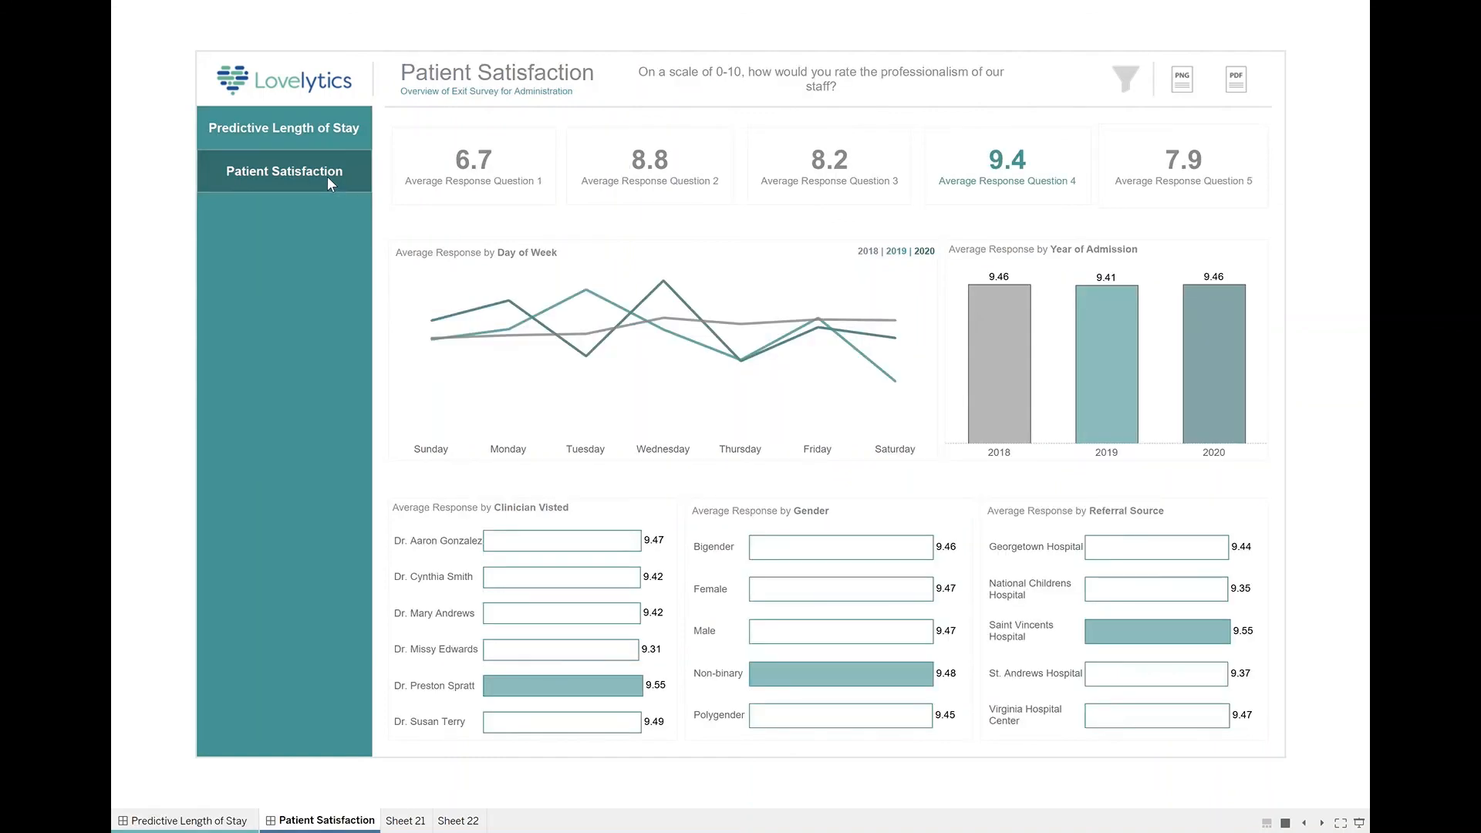
mouse_move(472, 161)
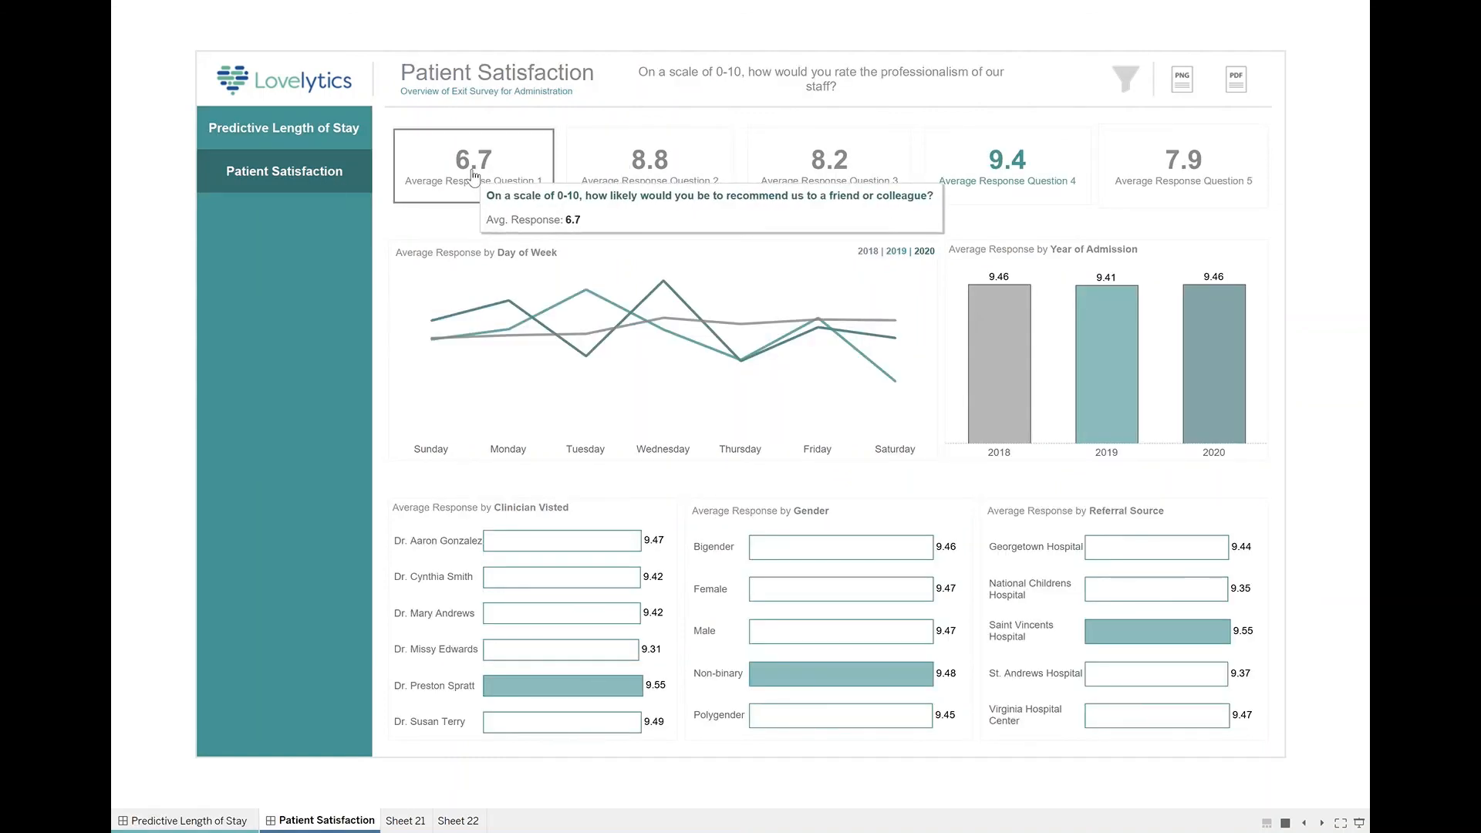
mouse_move(650, 160)
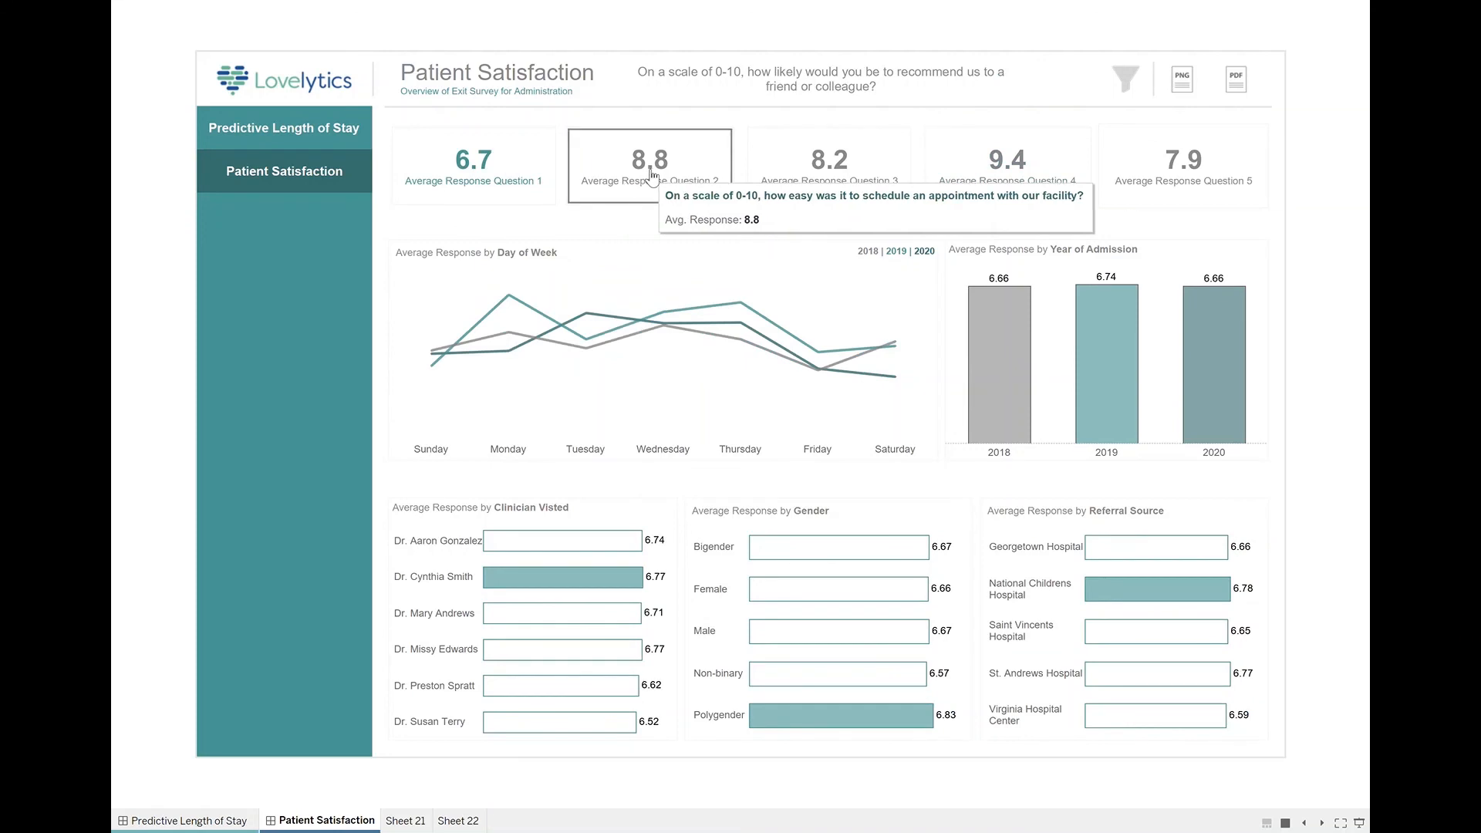
mouse_move(829, 161)
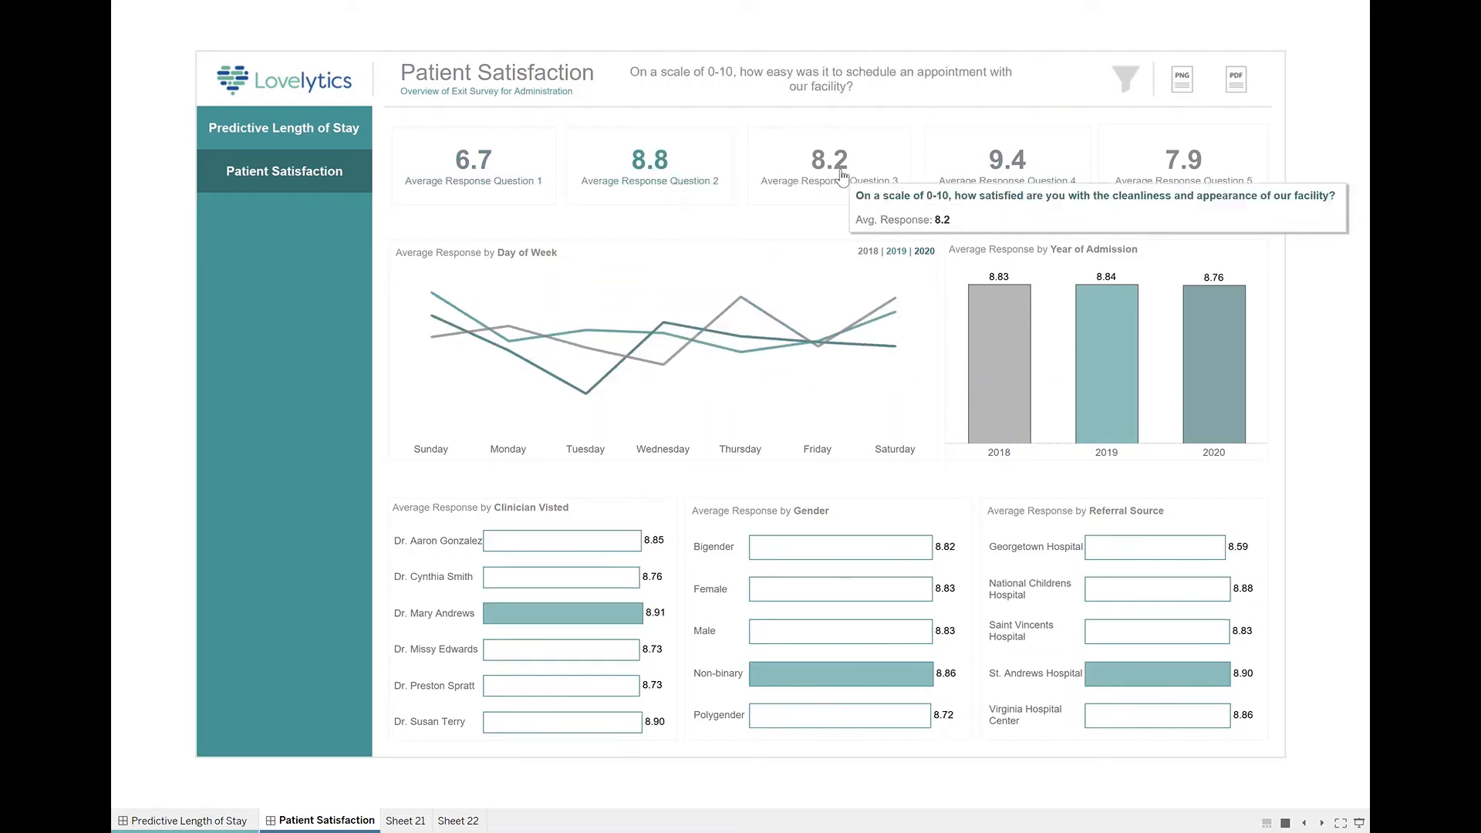
left_click(828, 165)
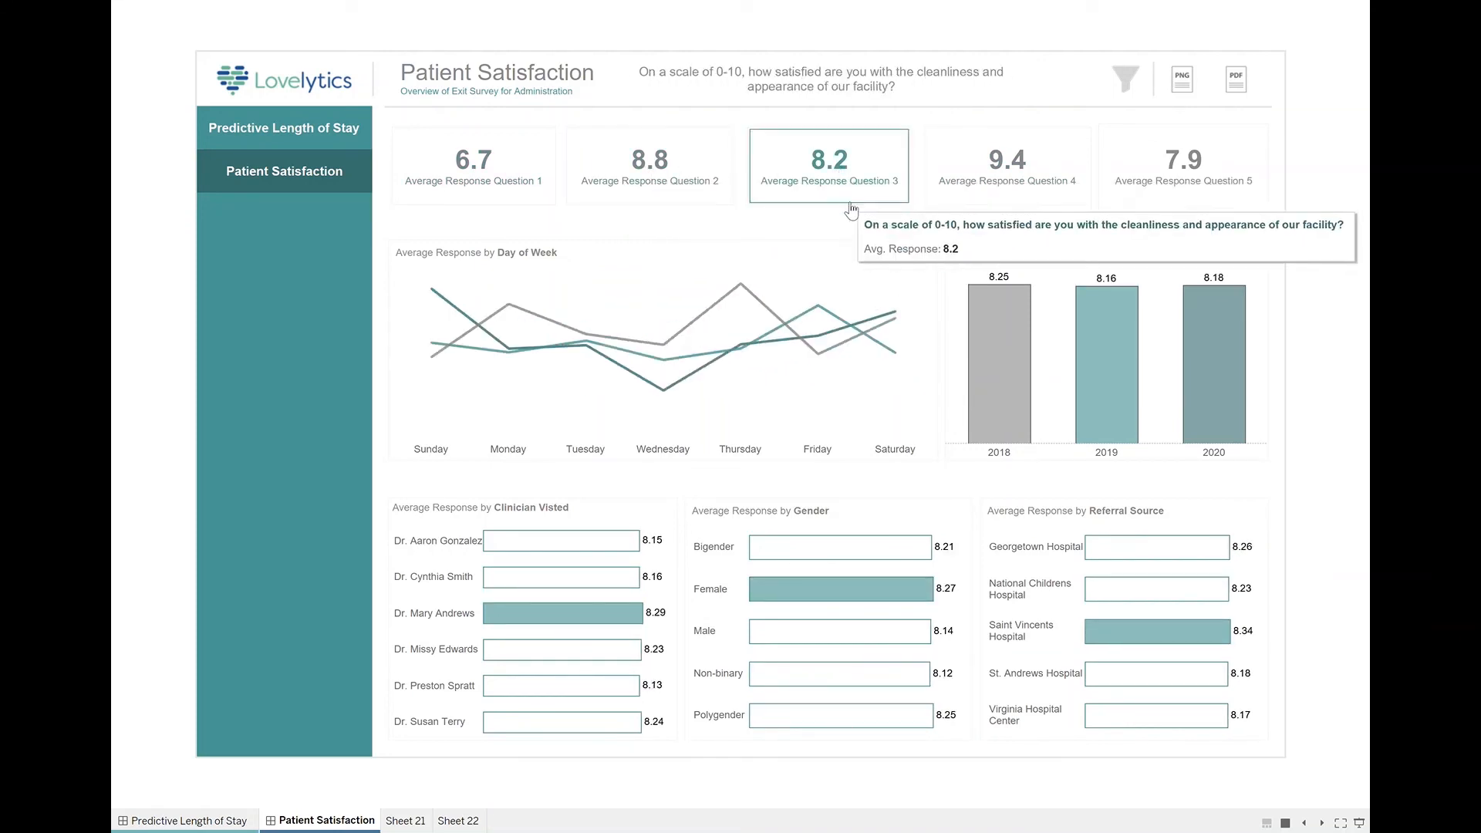
mouse_move(845, 226)
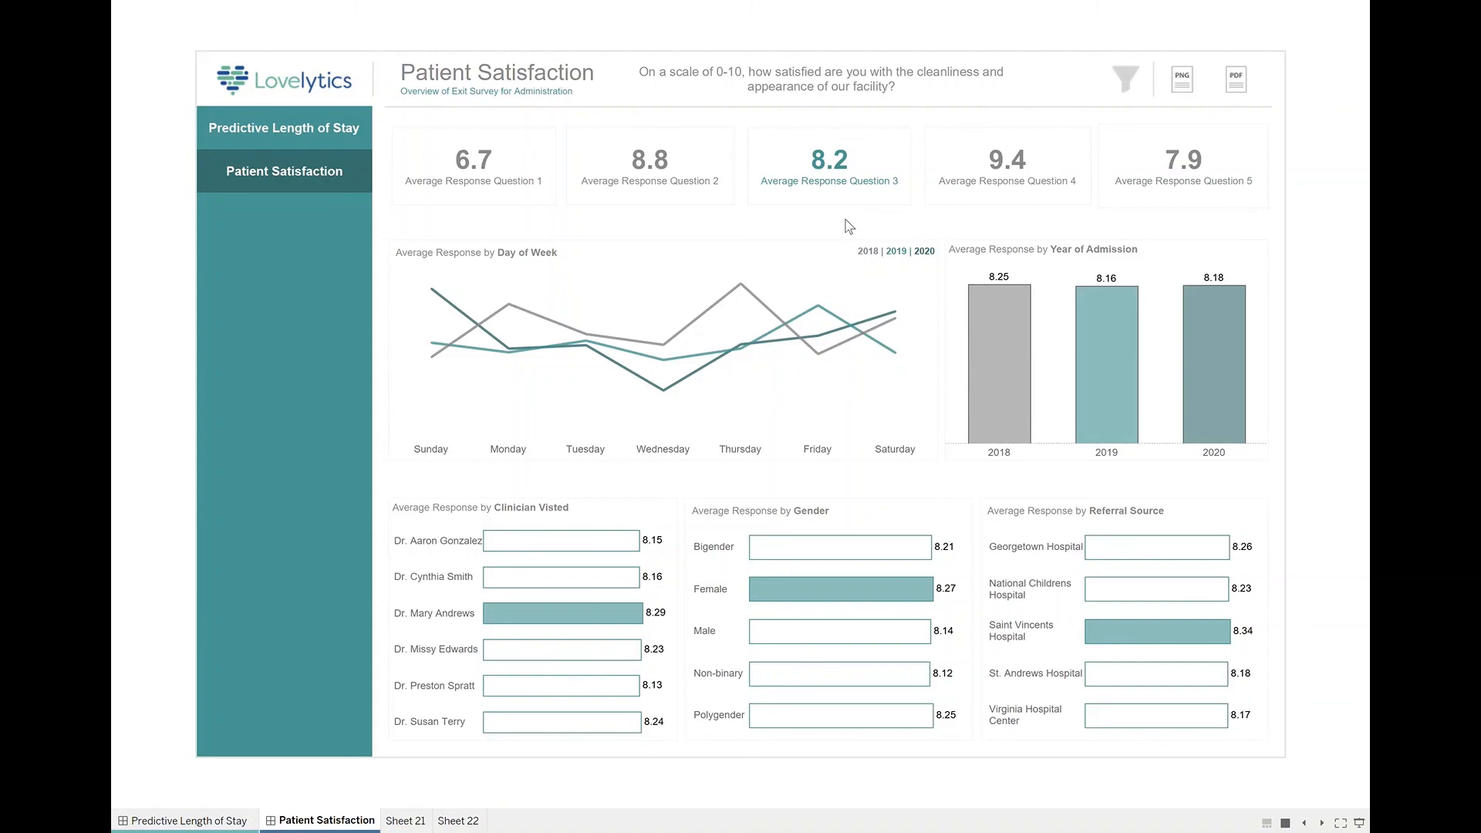